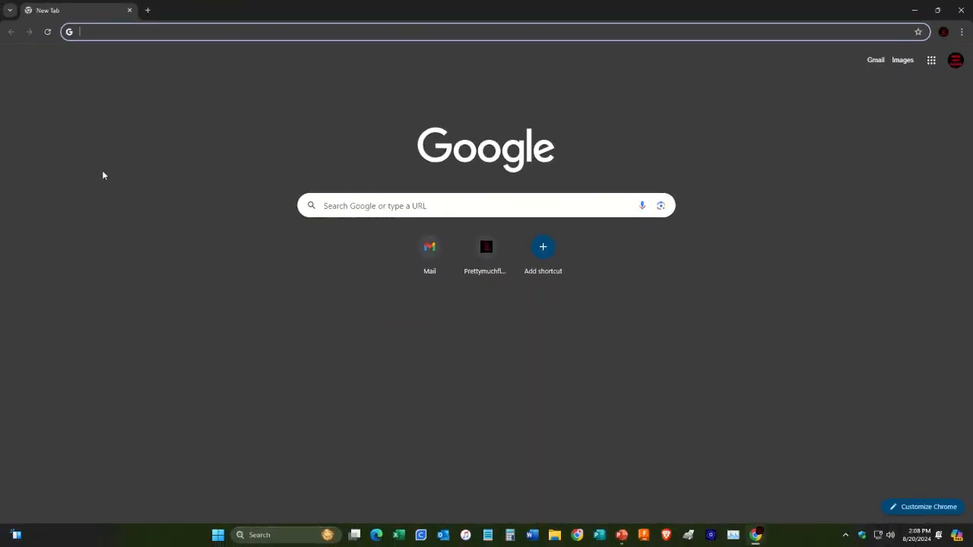
Search Google for 'smart pss lite' and open the Dahua Wiki SmartPSS Lite result.
{"action": "type", "text": "smart pss lite"}
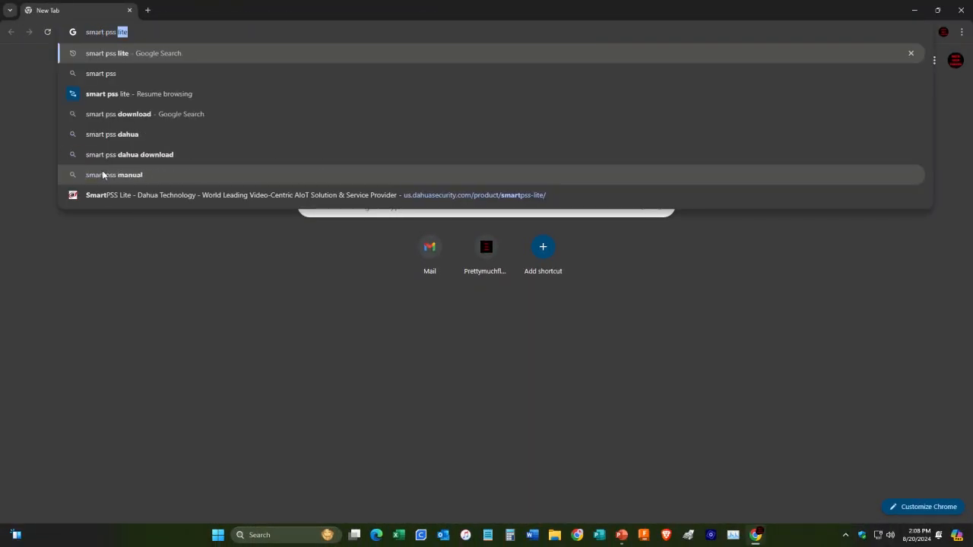
{"action": "left_click", "coordinate": [106, 52]}
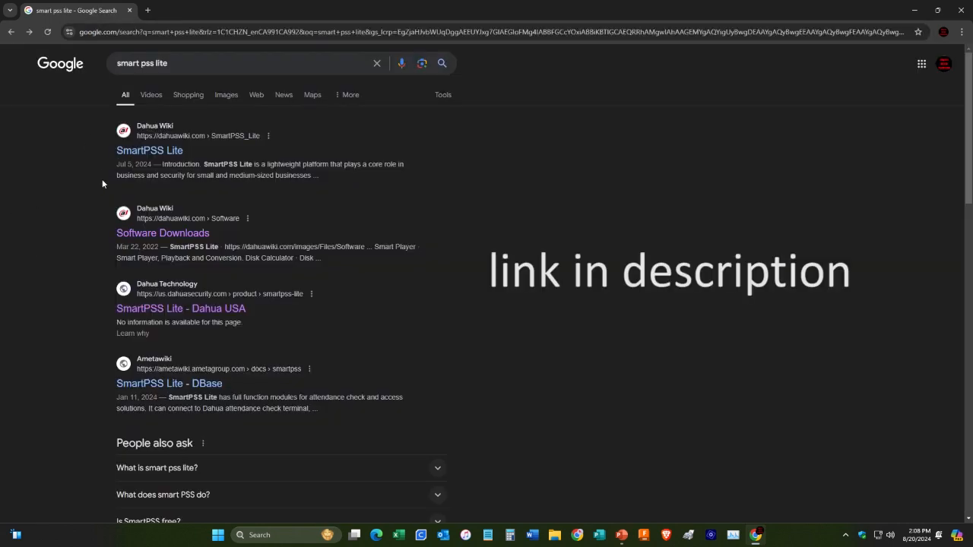
{"action": "left_click", "coordinate": [150, 150]}
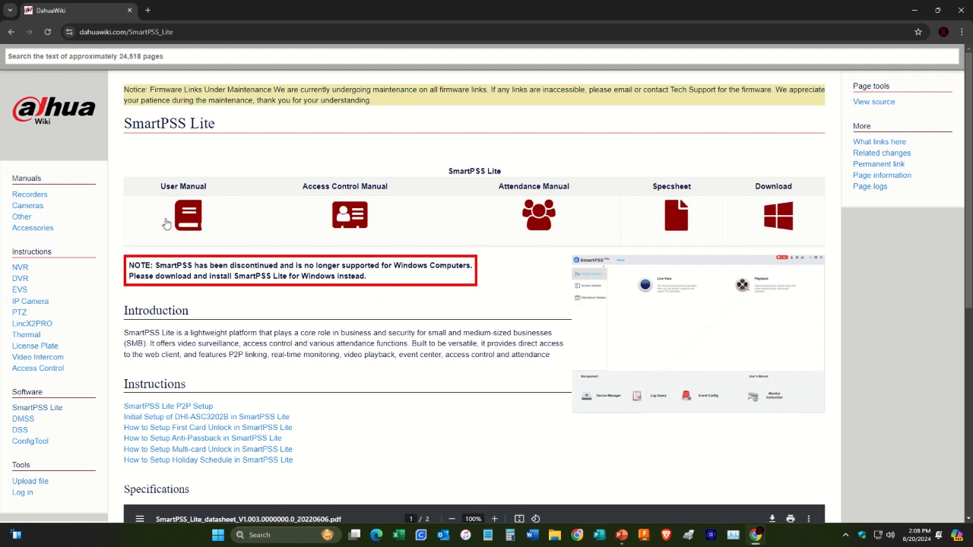
{"action": "mouse_move", "coordinate": [778, 219]}
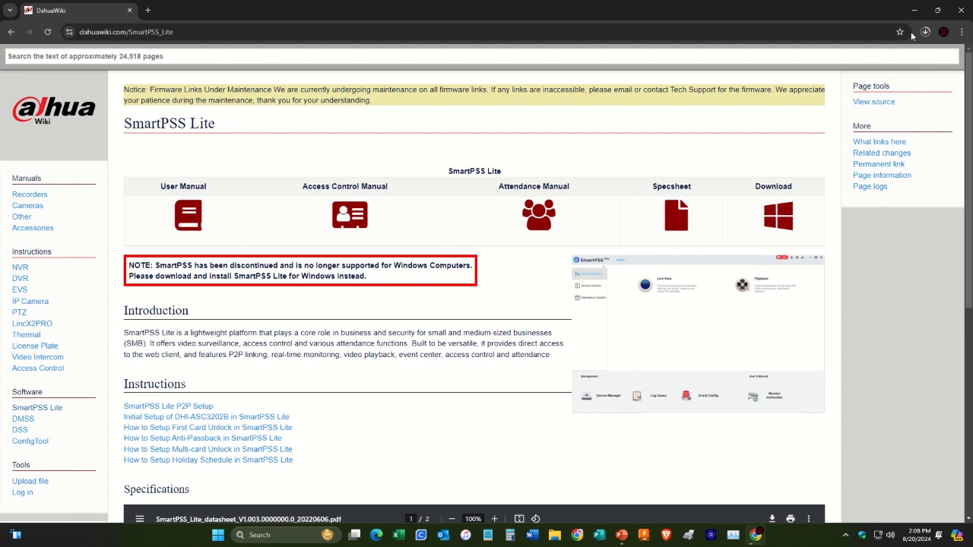
{"action": "left_click", "coordinate": [925, 32]}
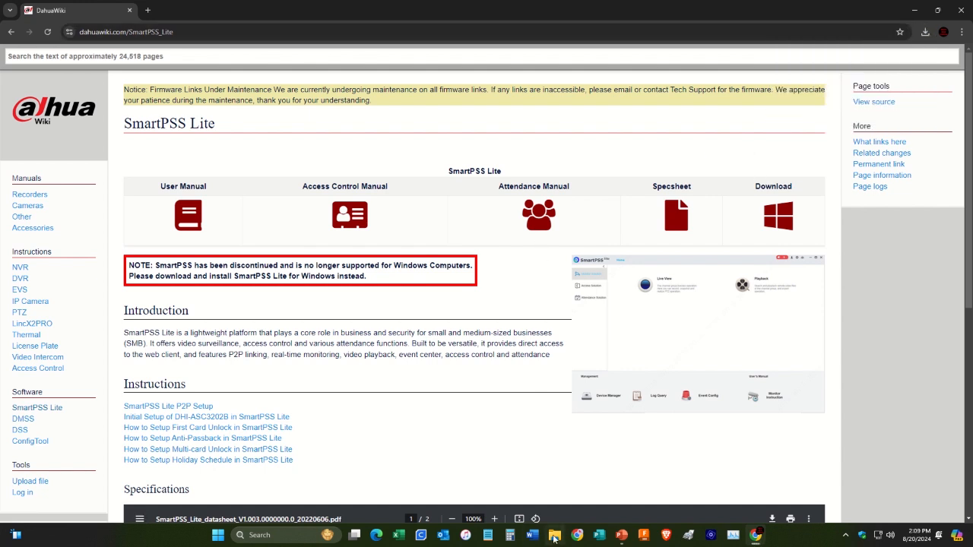
Extract the SmartPSS Lite zip in Downloads and launch the extracted setup application.
{"action": "left_click", "coordinate": [555, 536]}
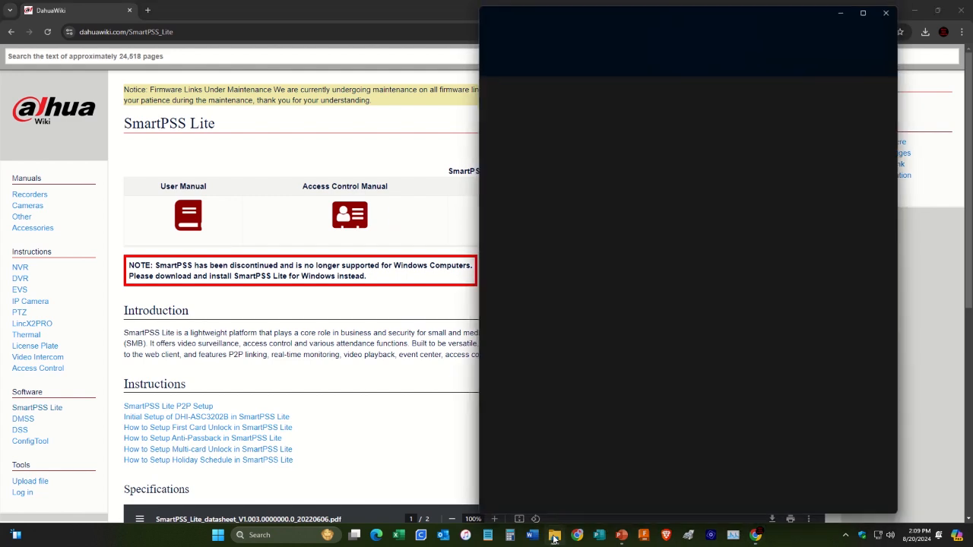
{"action": "left_click", "coordinate": [555, 536]}
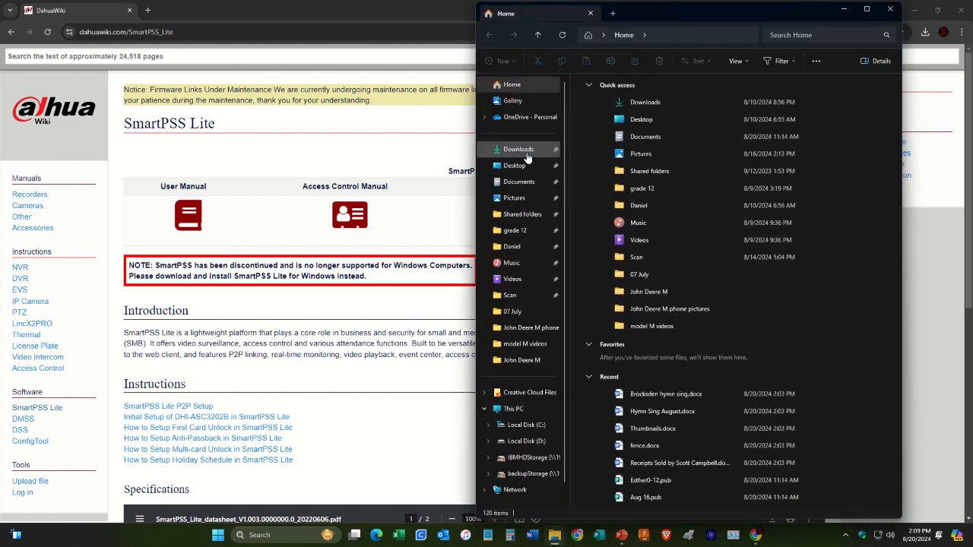
{"action": "left_click", "coordinate": [517, 149]}
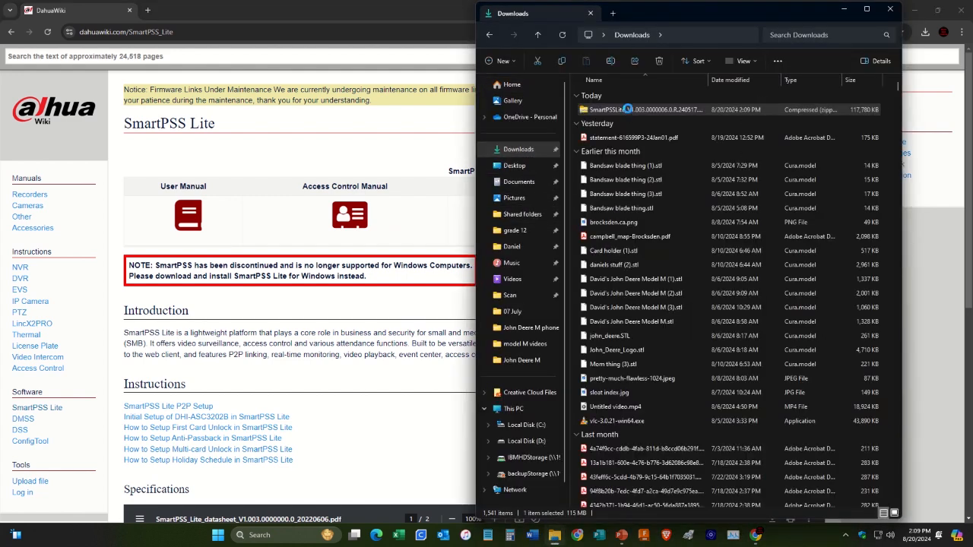
{"action": "right_click", "coordinate": [642, 109]}
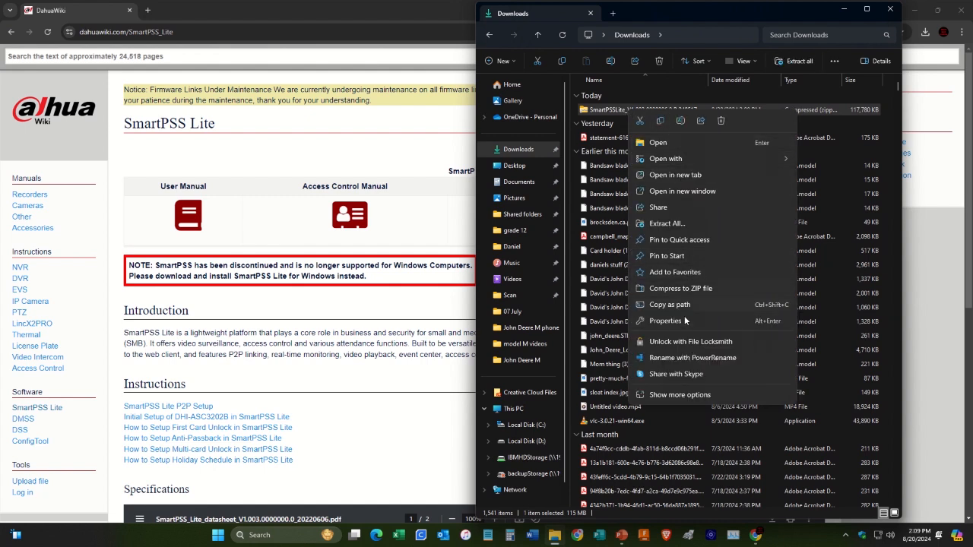
{"action": "mouse_move", "coordinate": [666, 223]}
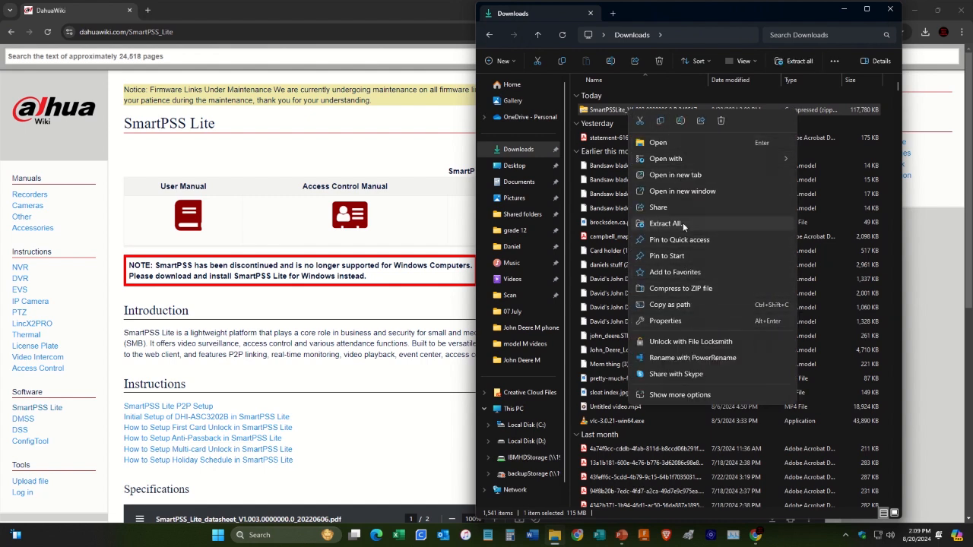
{"action": "left_click", "coordinate": [664, 222]}
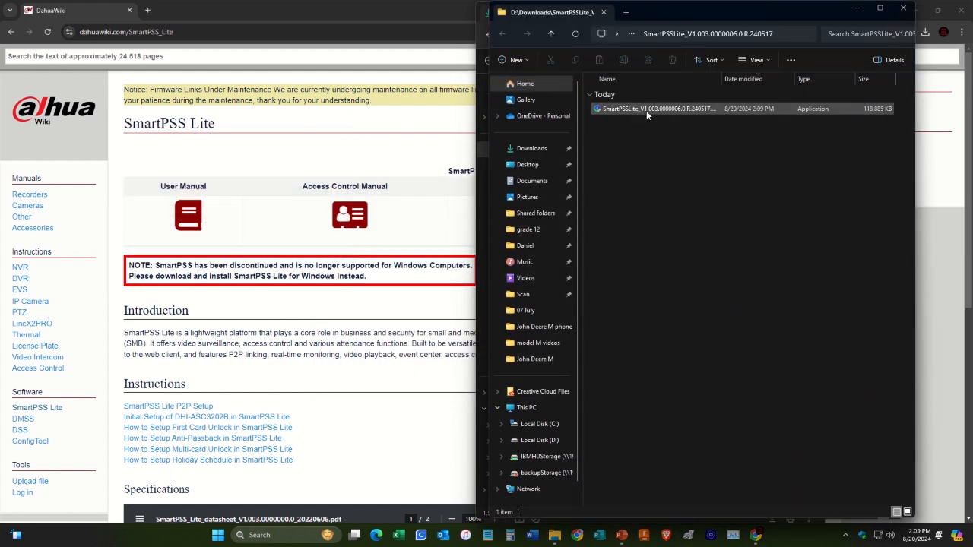
{"action": "double_click", "coordinate": [657, 108]}
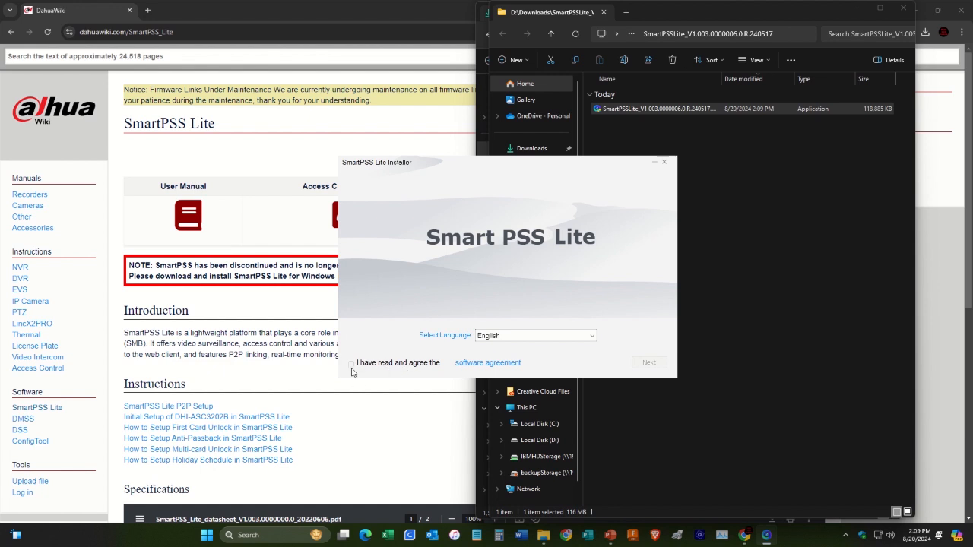
Agree to the software agreement and install to the default path with a desktop shortcut.
{"action": "left_click", "coordinate": [351, 362]}
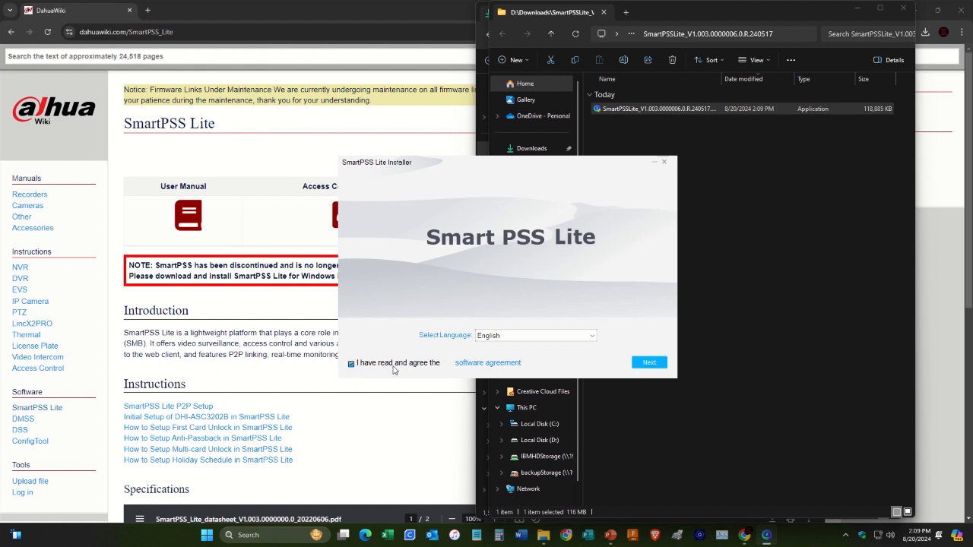
{"action": "left_click", "coordinate": [487, 362]}
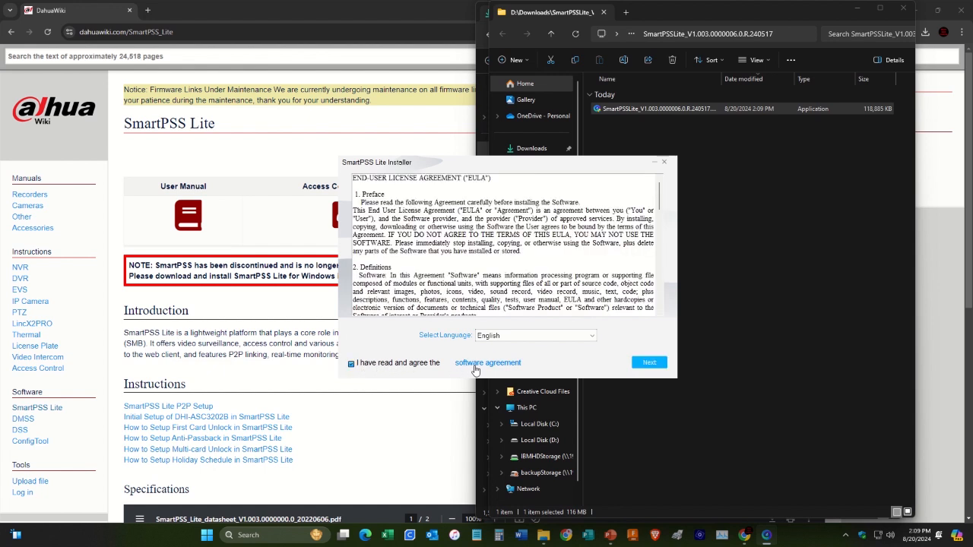
{"action": "scroll", "scroll_direction": "down", "scroll_amount": 3}
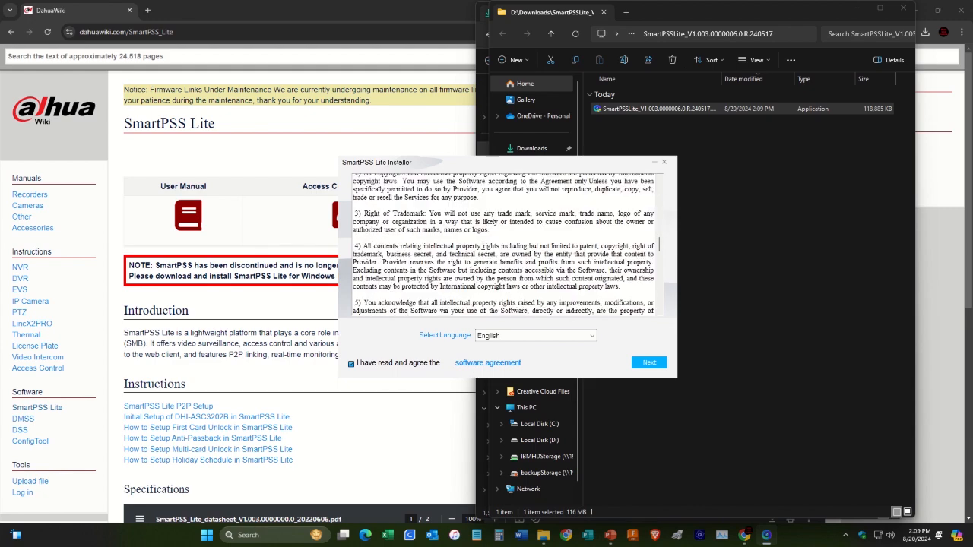
{"action": "scroll", "scroll_direction": "down", "scroll_amount": 3}
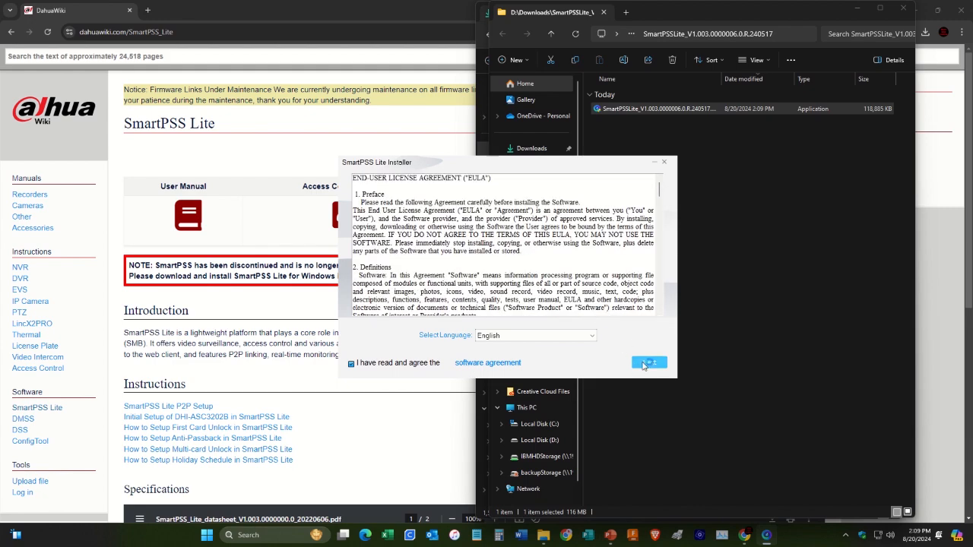
{"action": "left_click", "coordinate": [648, 362]}
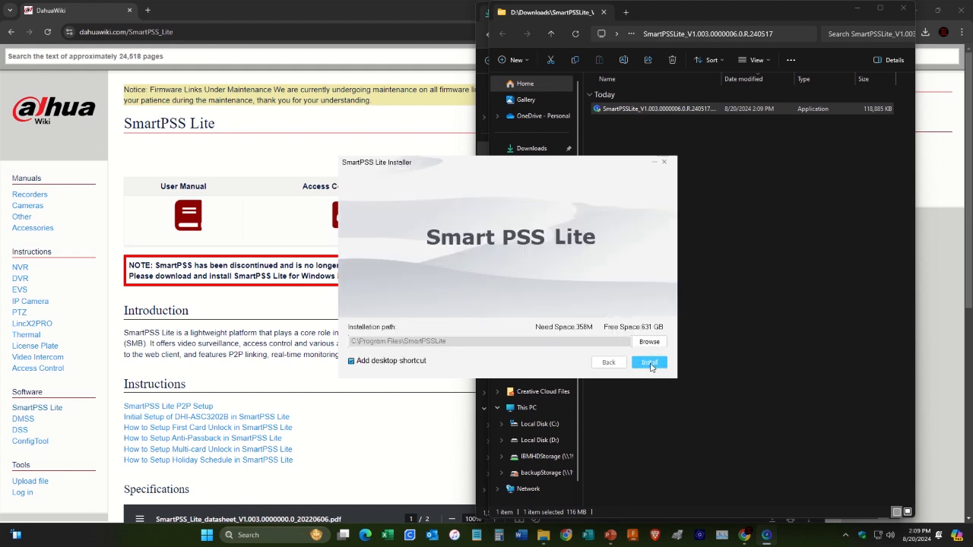
{"action": "left_click", "coordinate": [648, 362]}
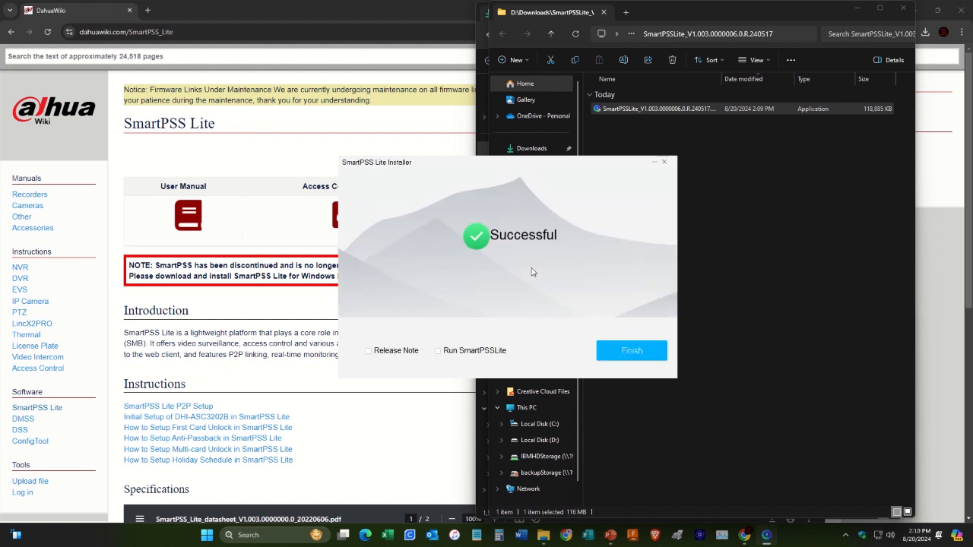
{"action": "mouse_move", "coordinate": [439, 361]}
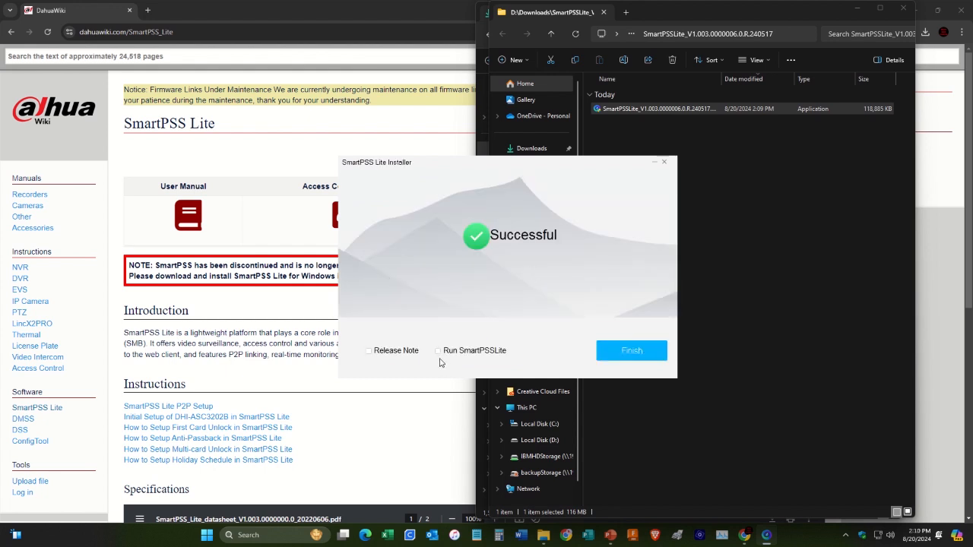
Tick Run SmartPSSLite and finish the installer.
{"action": "left_click", "coordinate": [438, 349]}
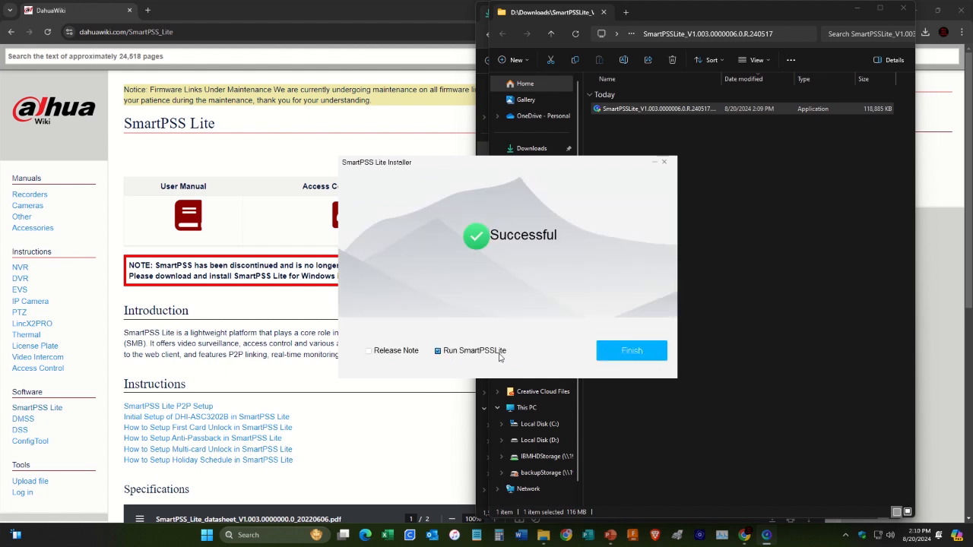
{"action": "left_click", "coordinate": [631, 350]}
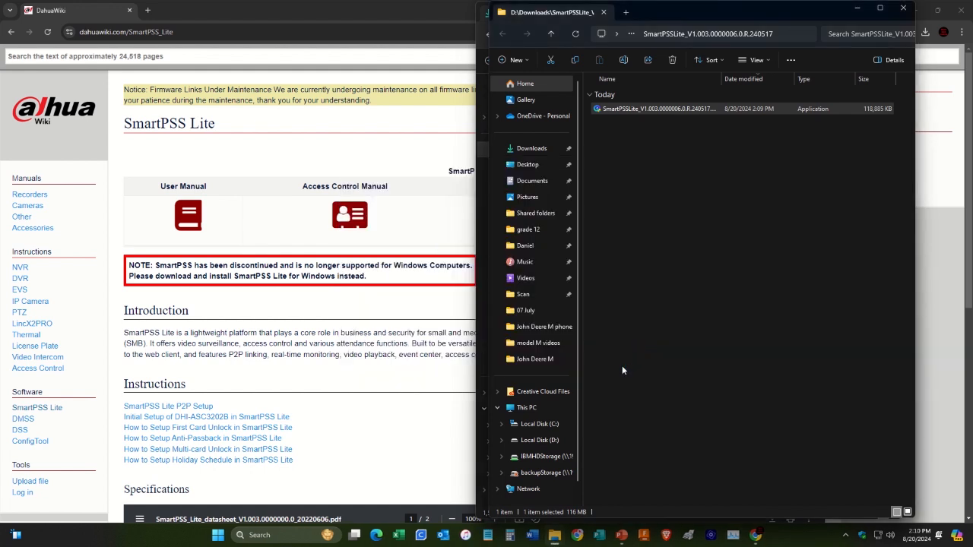
{"action": "mouse_move", "coordinate": [839, 3]}
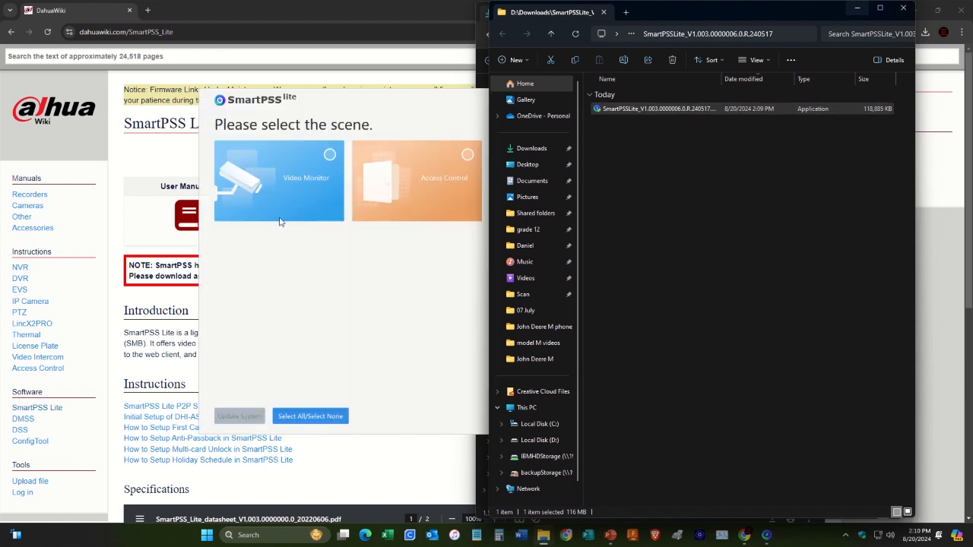
{"action": "mouse_move", "coordinate": [416, 96]}
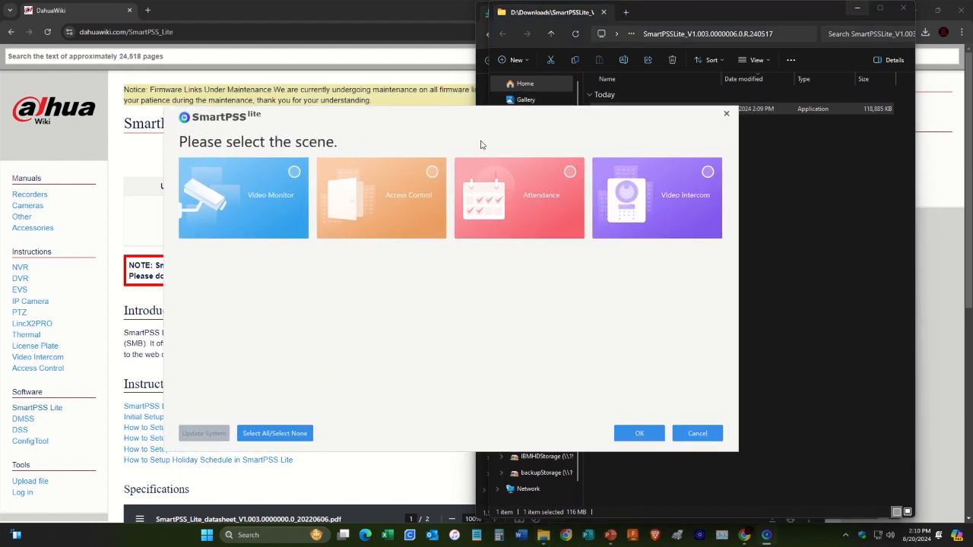
{"action": "mouse_move", "coordinate": [344, 189]}
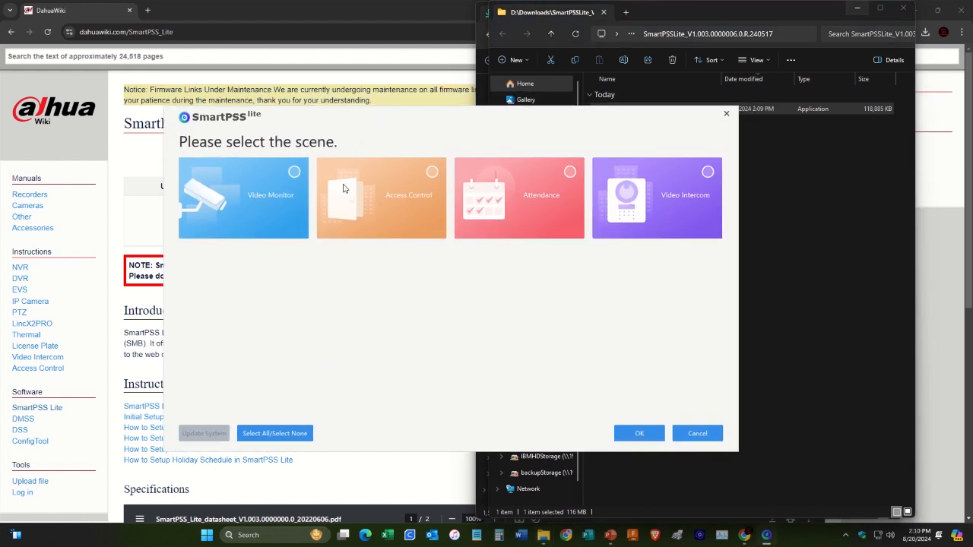
{"action": "mouse_move", "coordinate": [265, 244]}
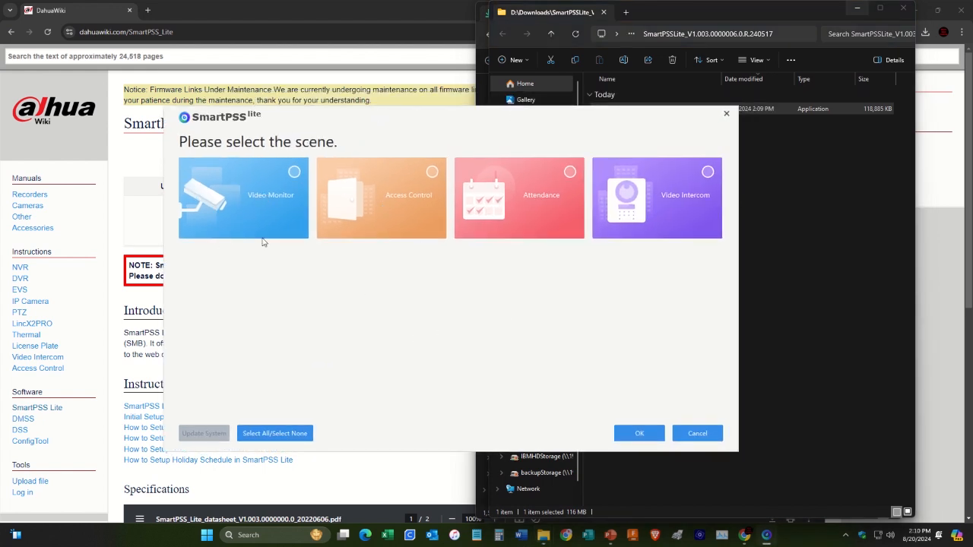
Select the Video Monitor scene in the scene-selection dialog.
{"action": "left_click", "coordinate": [274, 434]}
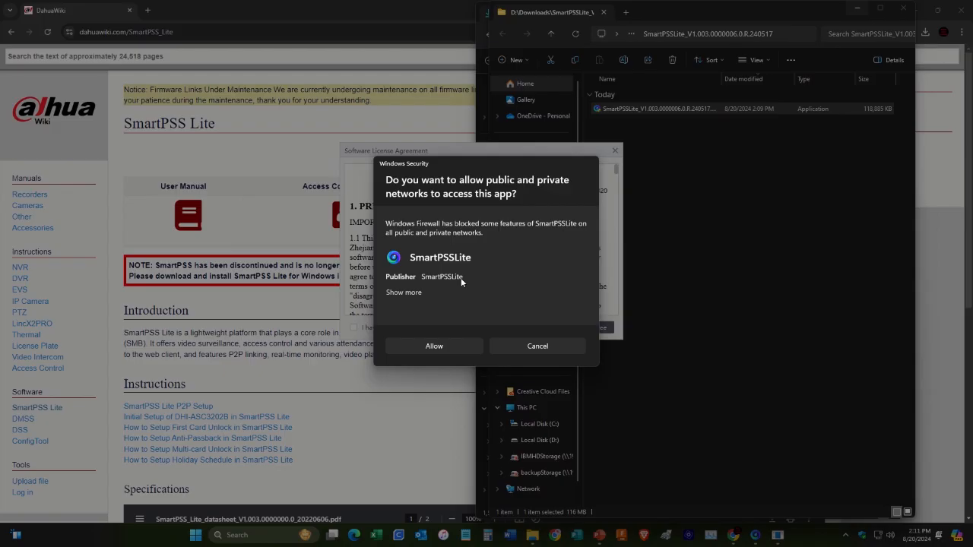
{"action": "mouse_move", "coordinate": [439, 243]}
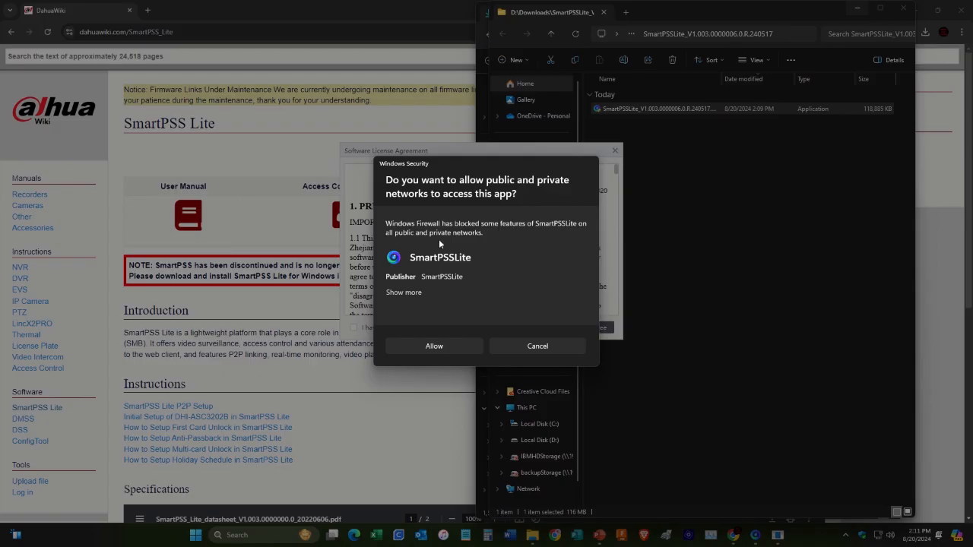
{"action": "mouse_move", "coordinate": [490, 188]}
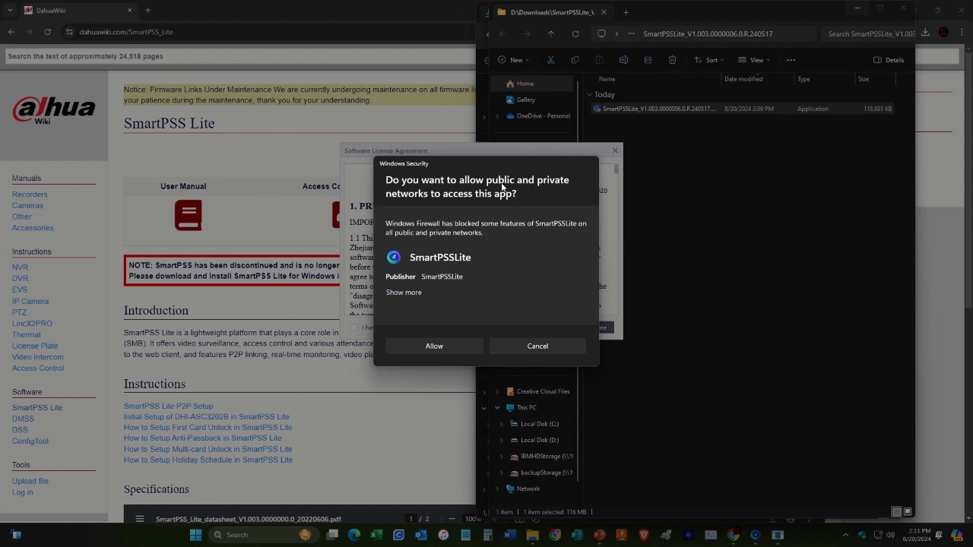
{"action": "mouse_move", "coordinate": [483, 237]}
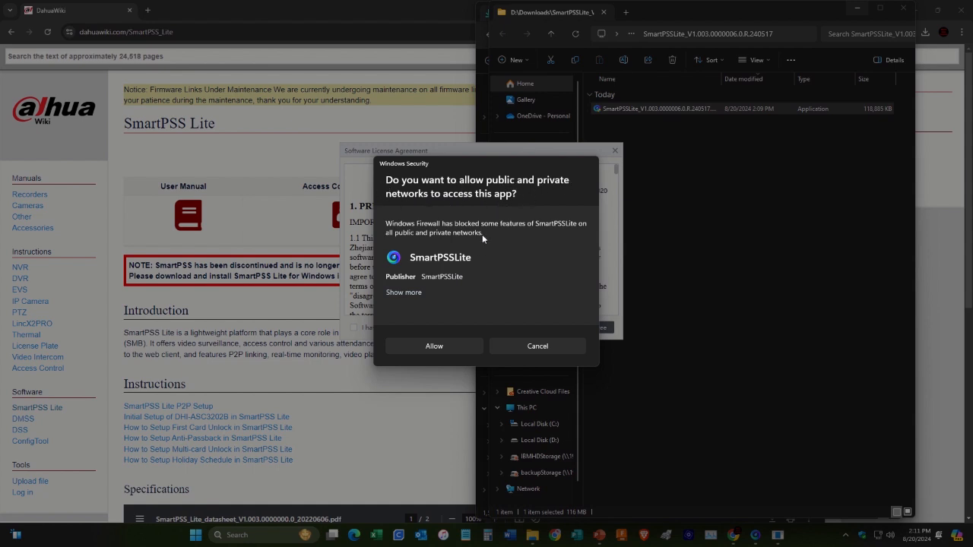
Allow SmartPSSLite through the firewall on public and private networks.
{"action": "left_click", "coordinate": [434, 347]}
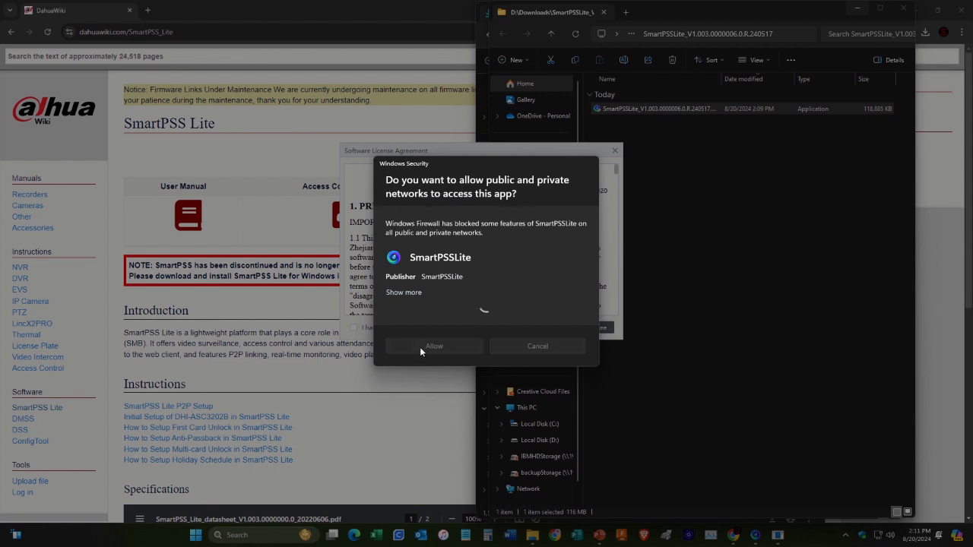
{"action": "left_click", "coordinate": [434, 347]}
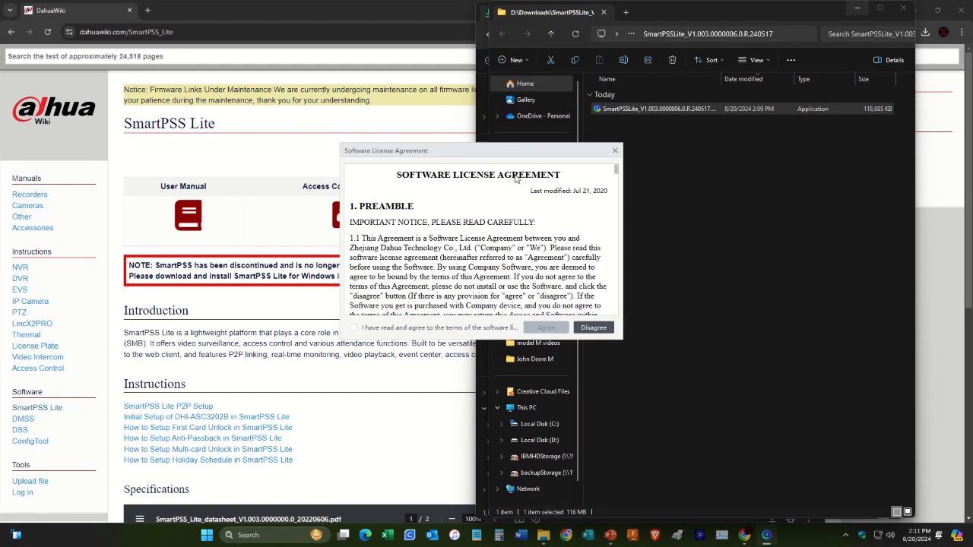
Read the license to the end, tick 'I have read and agree to the terms', and agree.
{"action": "scroll", "scroll_direction": "down", "scroll_amount": 3}
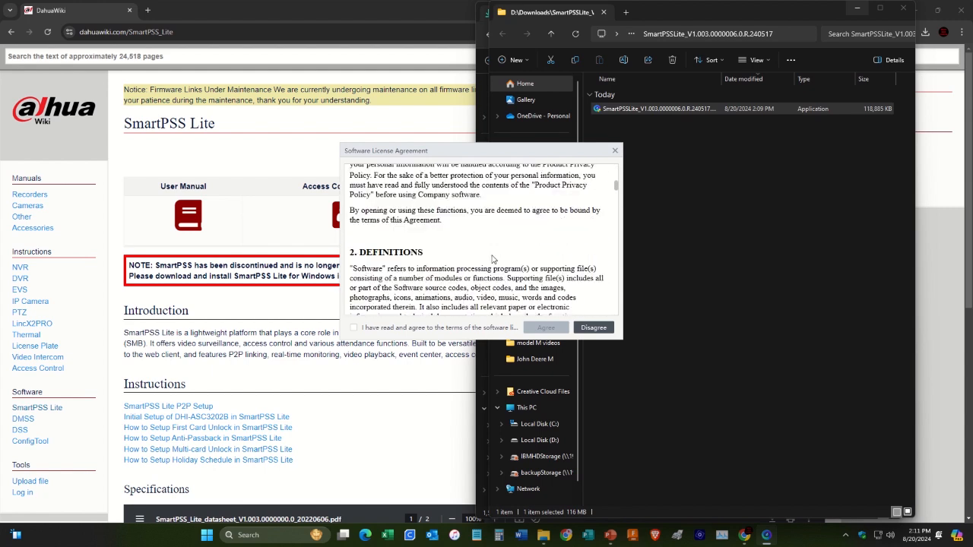
{"action": "scroll", "scroll_direction": "down", "scroll_amount": 3}
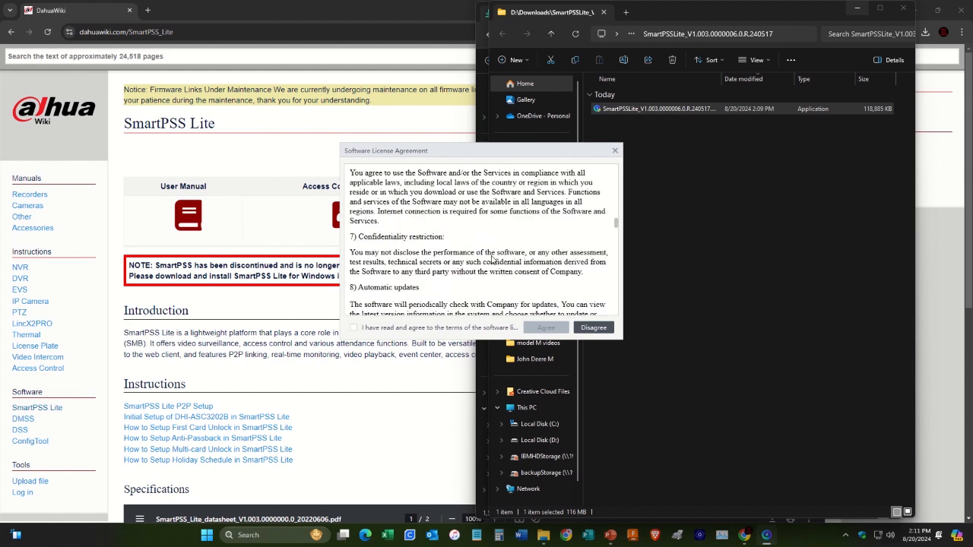
{"action": "scroll", "scroll_direction": "down", "scroll_amount": 3}
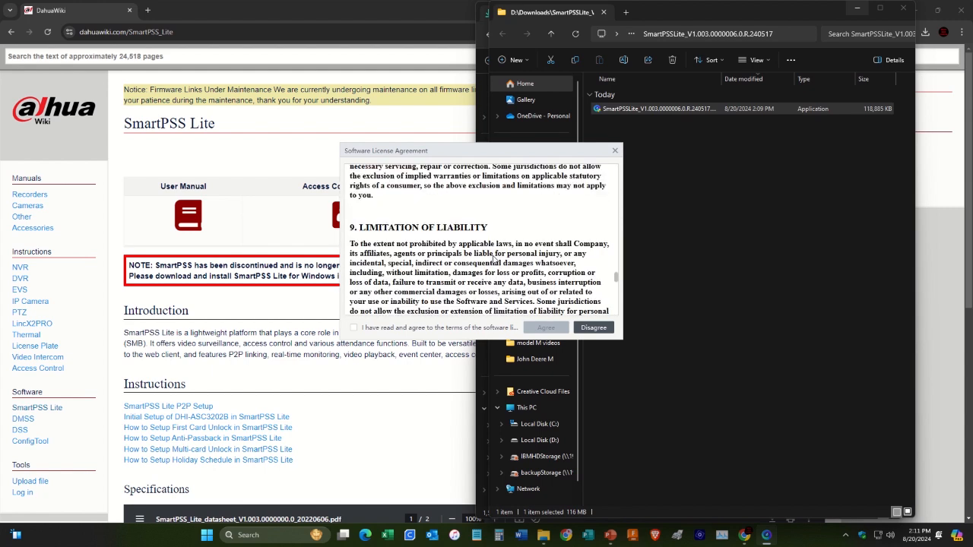
{"action": "scroll", "scroll_direction": "down", "scroll_amount": 3}
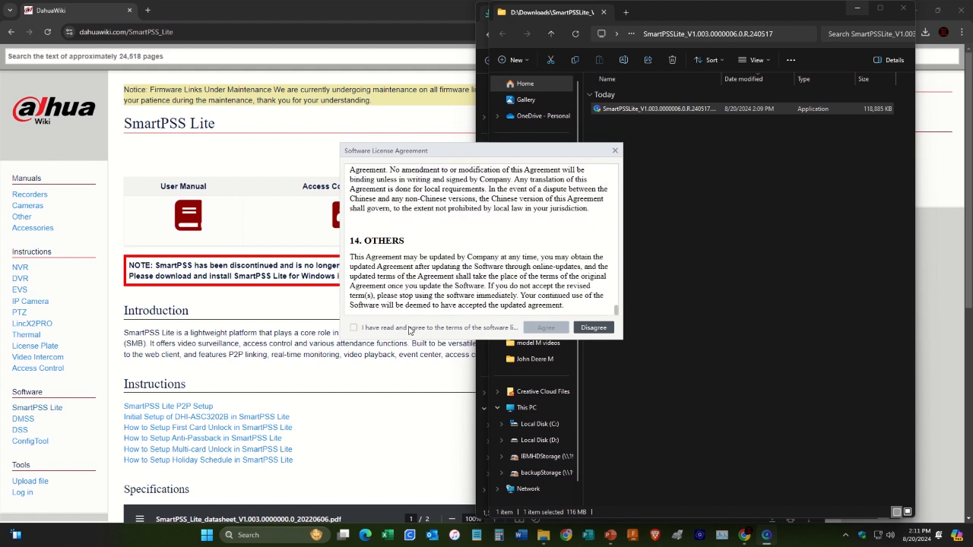
{"action": "left_click", "coordinate": [353, 327]}
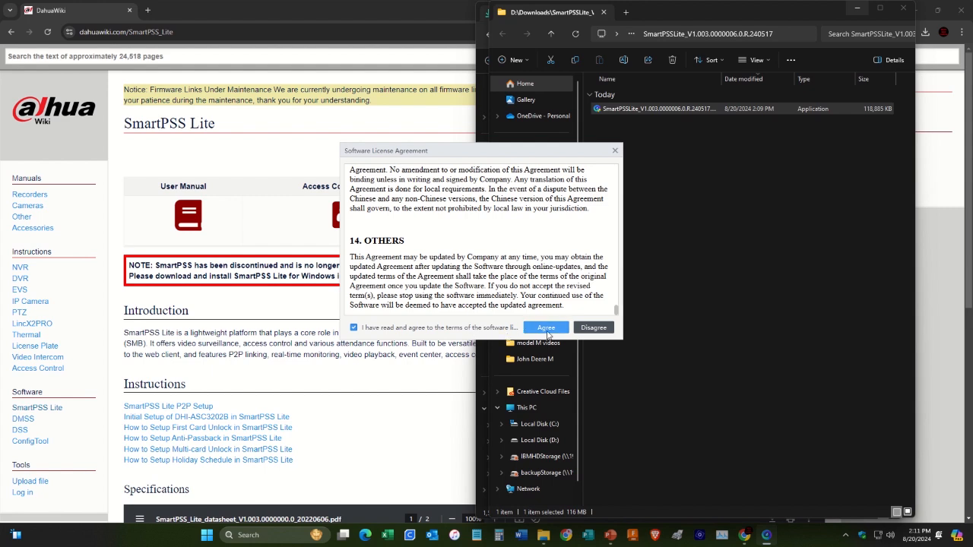
{"action": "left_click", "coordinate": [544, 329]}
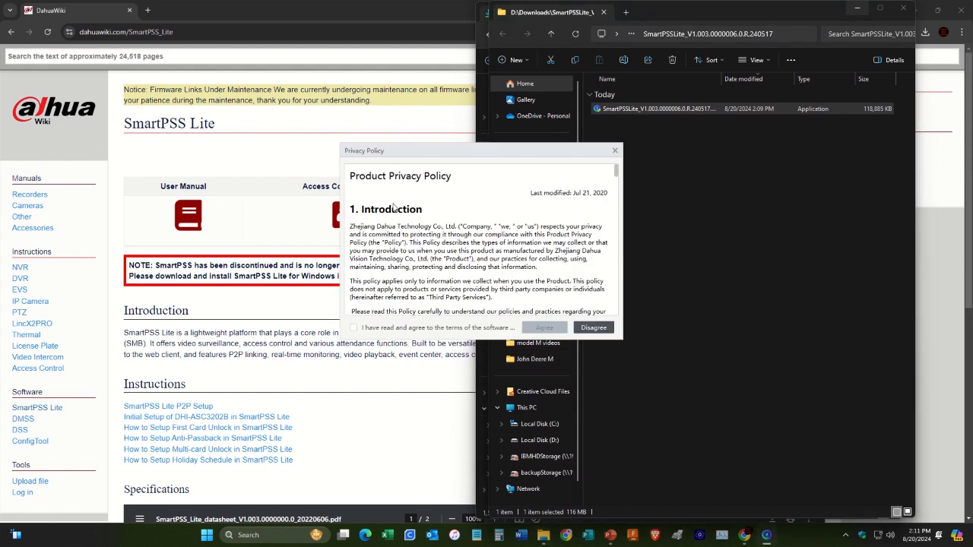
{"action": "mouse_move", "coordinate": [347, 365]}
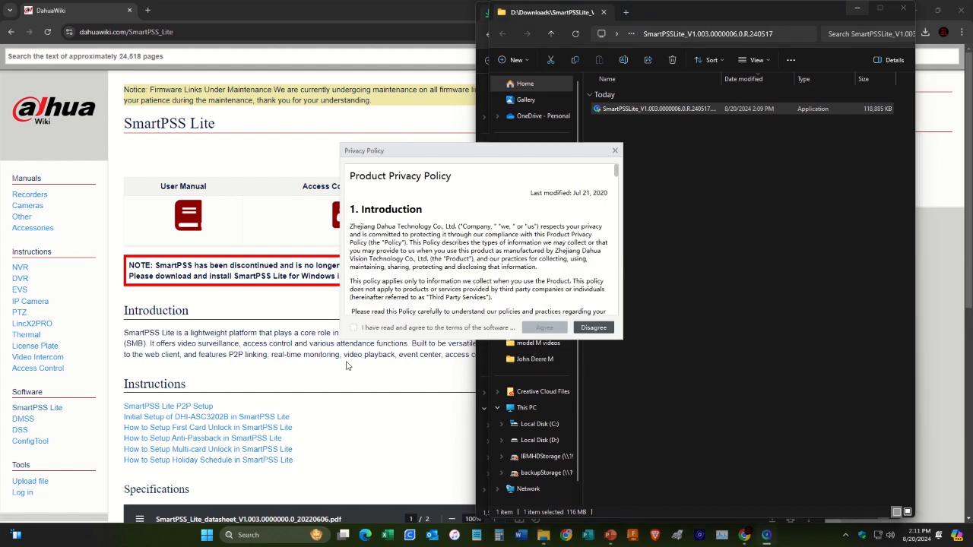
Agree to the privacy policy, enter and confirm the admin password, and enable auto login after registration.
{"action": "left_click", "coordinate": [544, 329]}
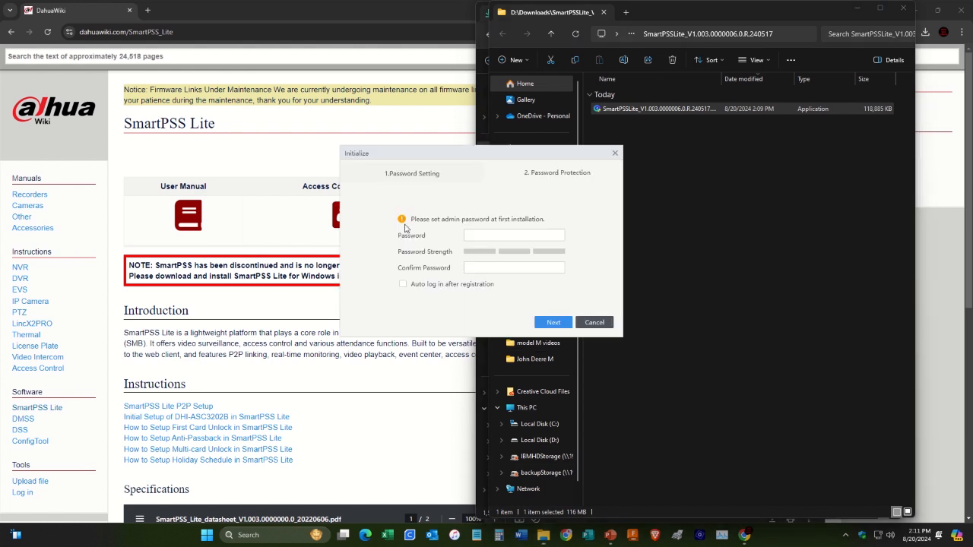
{"action": "mouse_move", "coordinate": [450, 233]}
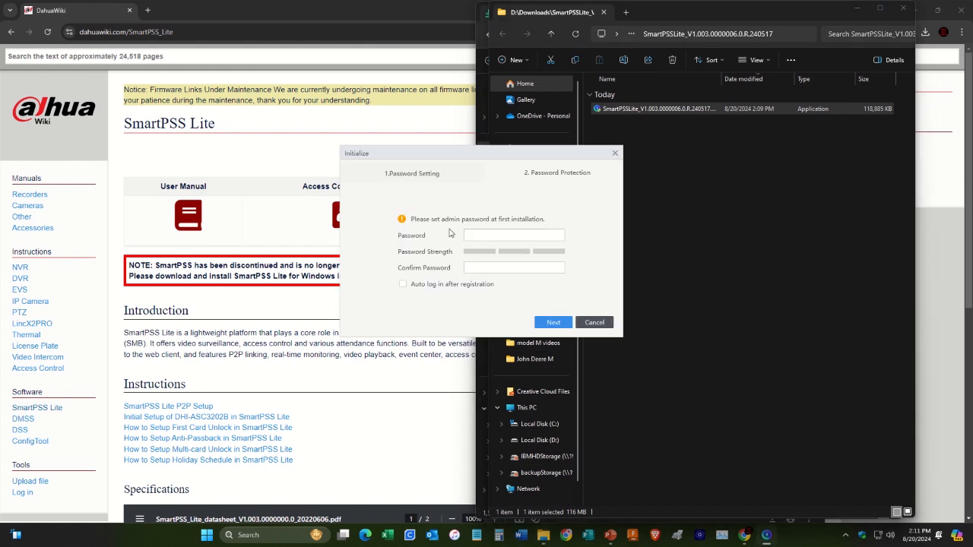
{"action": "left_click", "coordinate": [514, 234]}
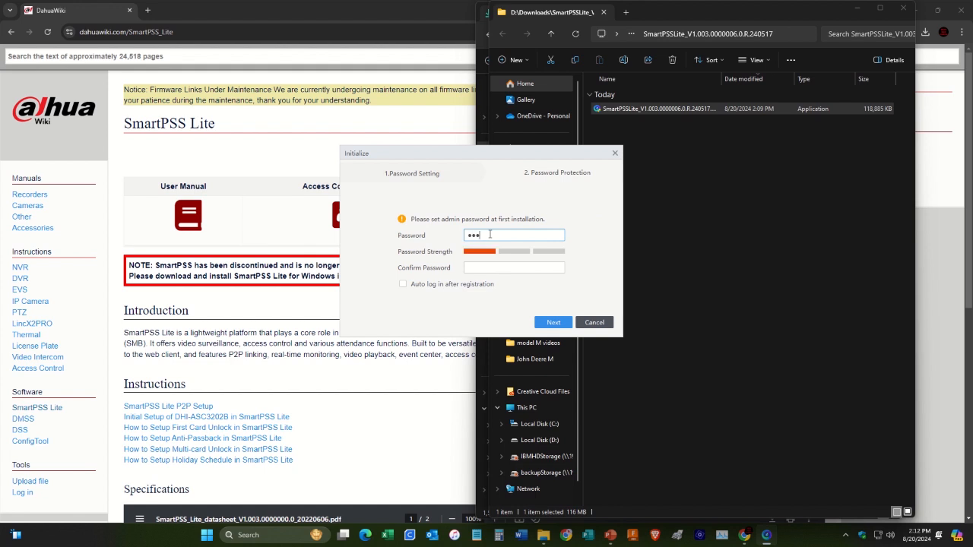
{"action": "key", "text": "backspace"}
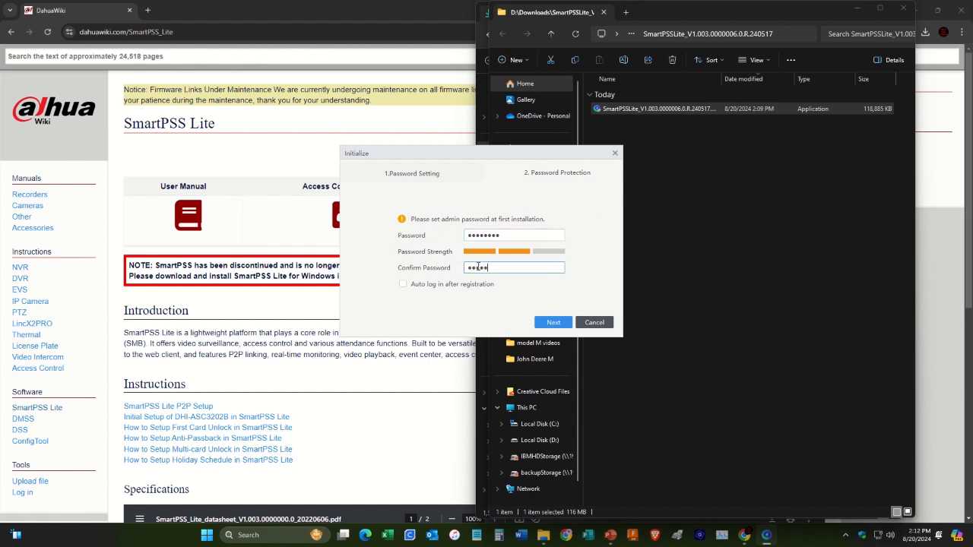
{"action": "type", "text": "••"}
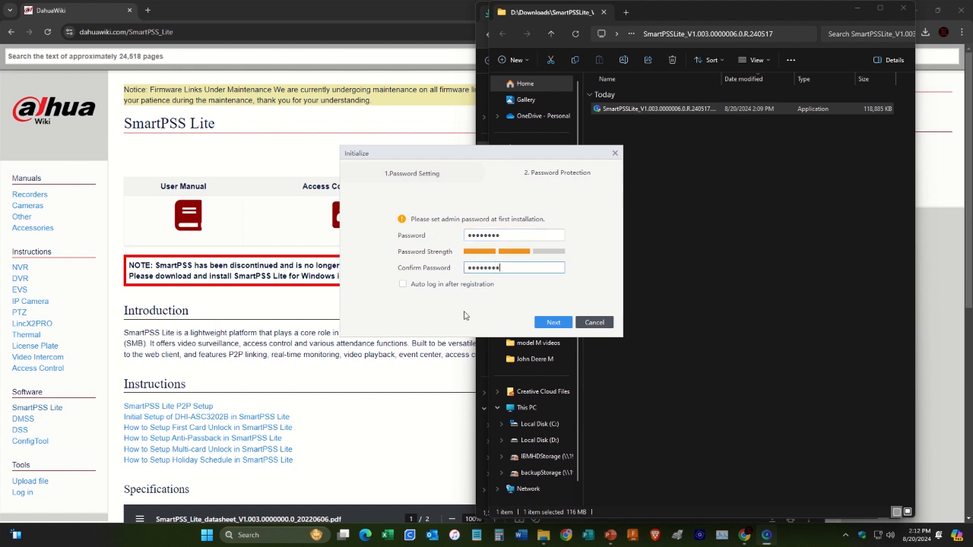
{"action": "left_click", "coordinate": [403, 285]}
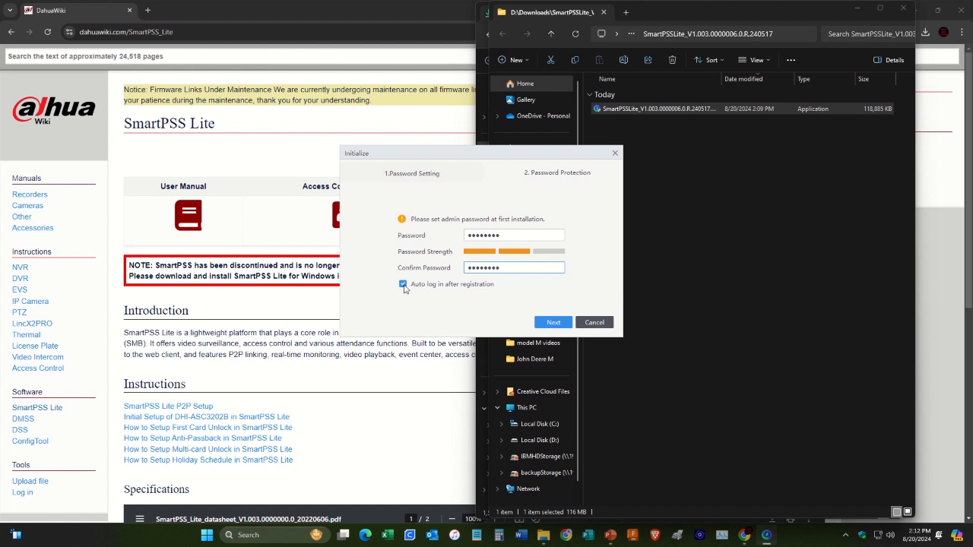
{"action": "left_click", "coordinate": [403, 285]}
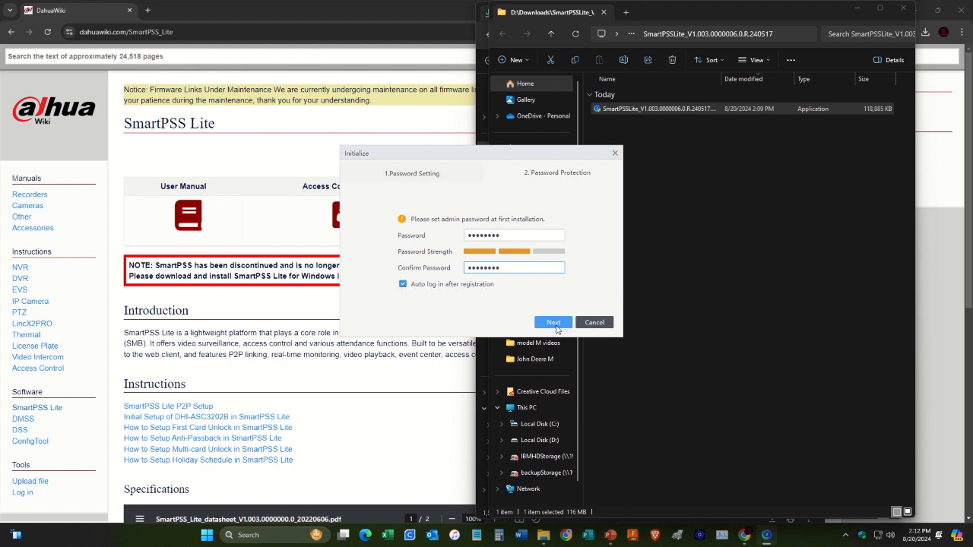
Proceed past the security questions page and complete the first-run initialization.
{"action": "left_click", "coordinate": [554, 322]}
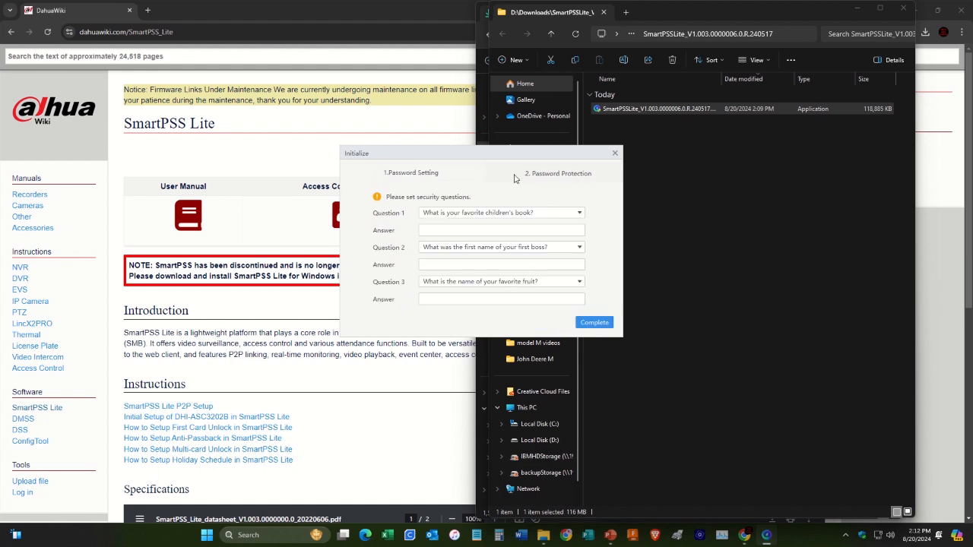
{"action": "mouse_move", "coordinate": [520, 225]}
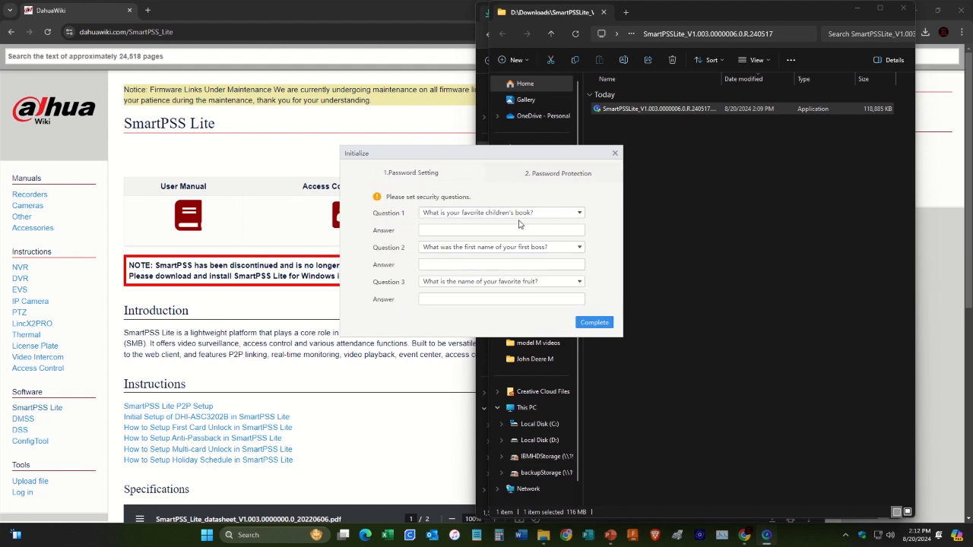
{"action": "left_click", "coordinate": [502, 213]}
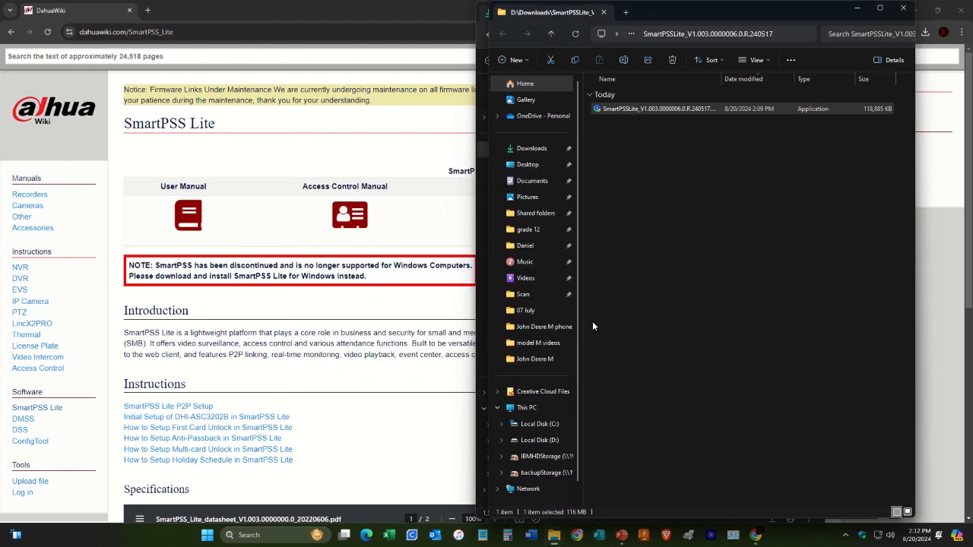
{"action": "double_click", "coordinate": [658, 108]}
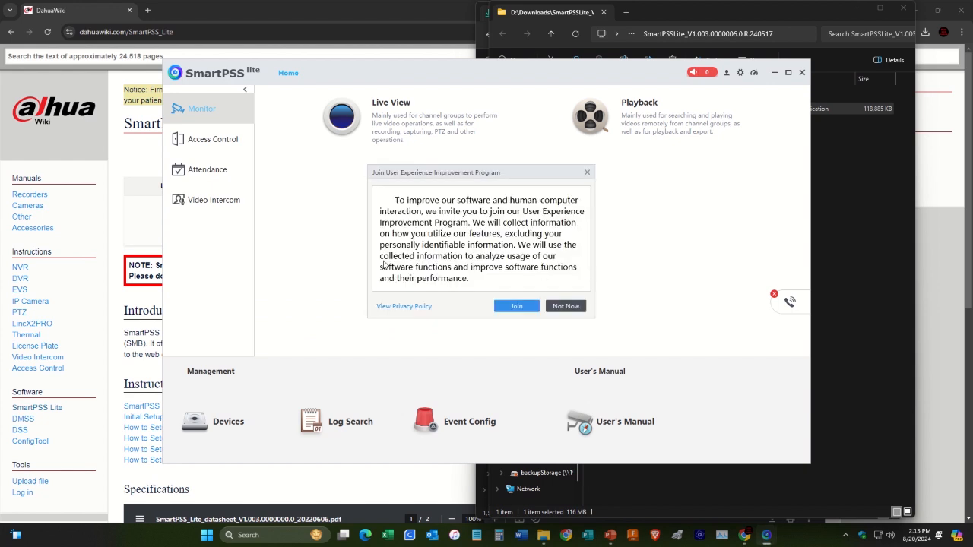
{"action": "mouse_move", "coordinate": [502, 286]}
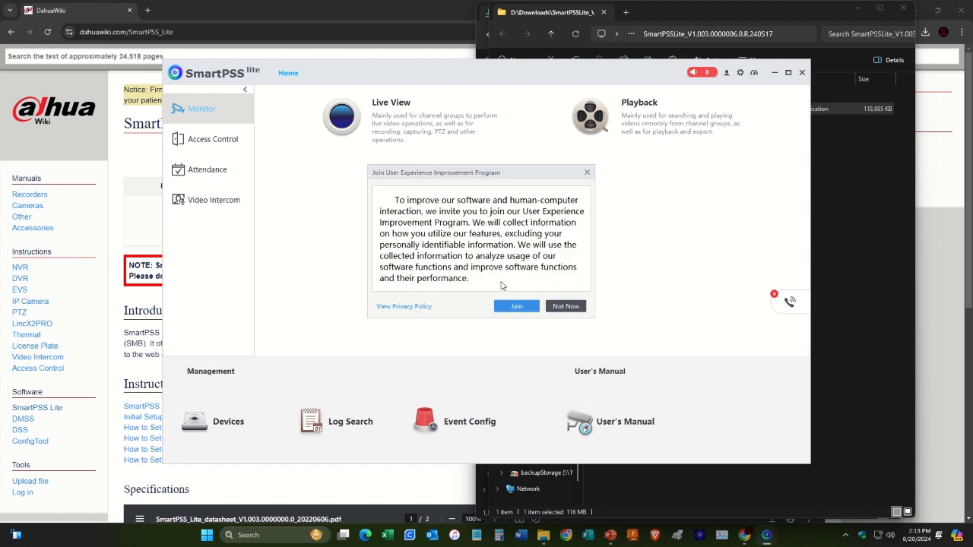
{"action": "mouse_move", "coordinate": [423, 191]}
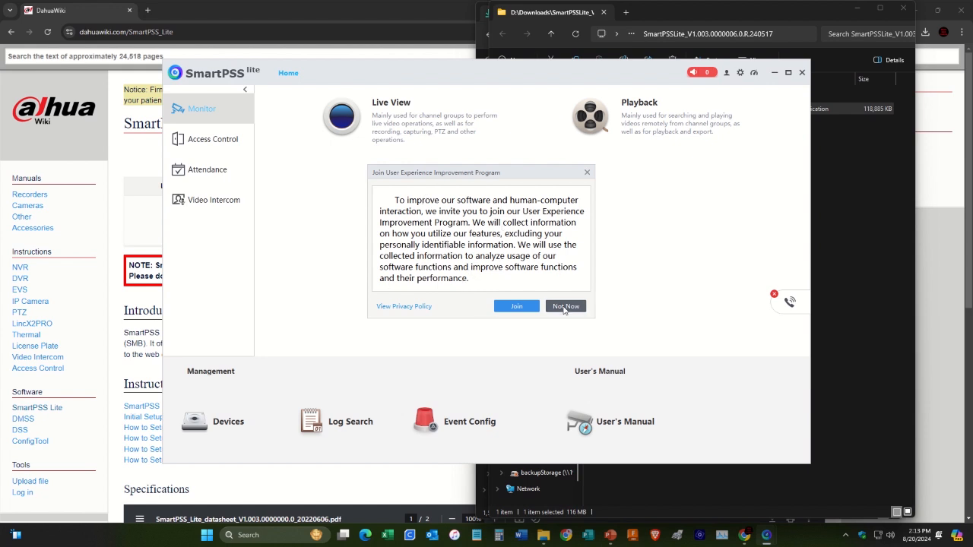
Choose Not Now for the User Experience Improvement Program and maximize the home screen.
{"action": "left_click", "coordinate": [566, 306]}
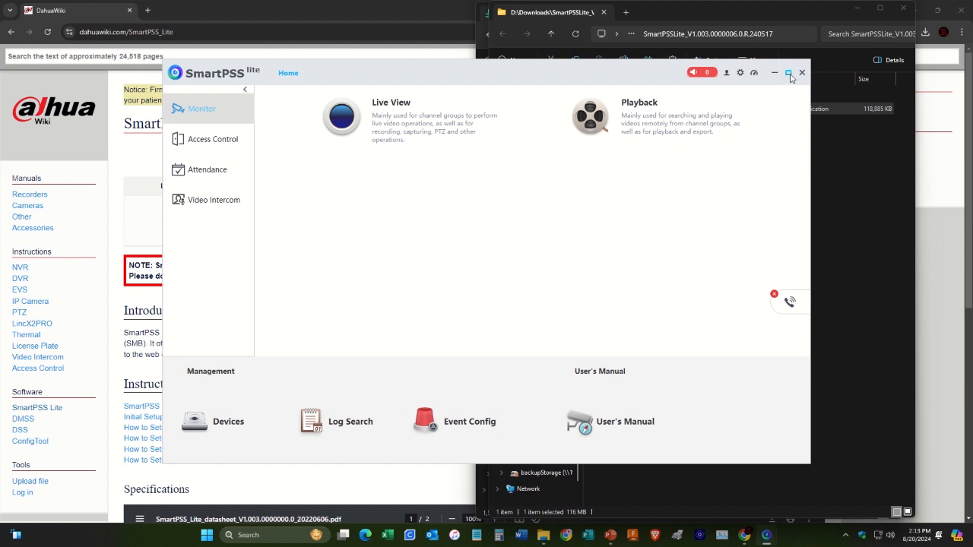
{"action": "left_click", "coordinate": [788, 73]}
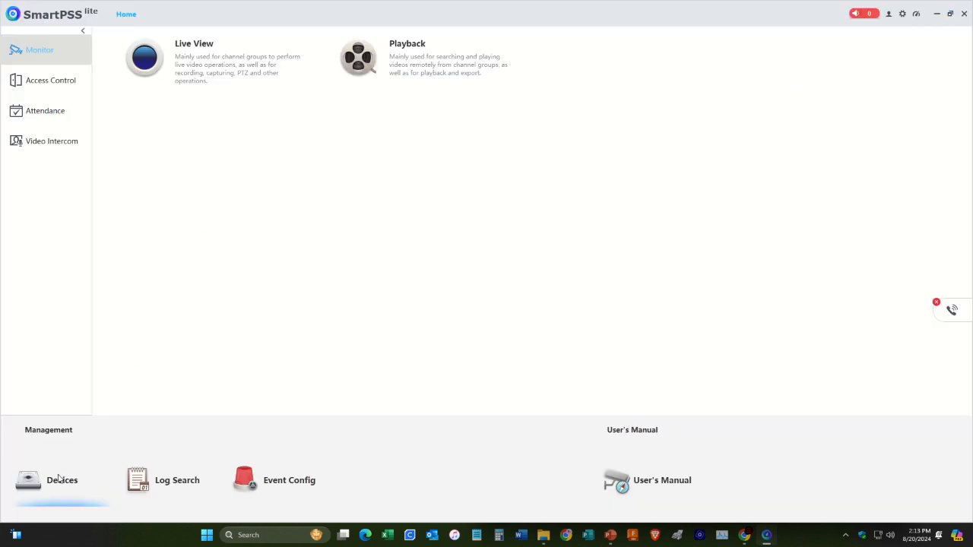
Start a new device entry in SN add mode with the Device Name field focused.
{"action": "left_click", "coordinate": [60, 480]}
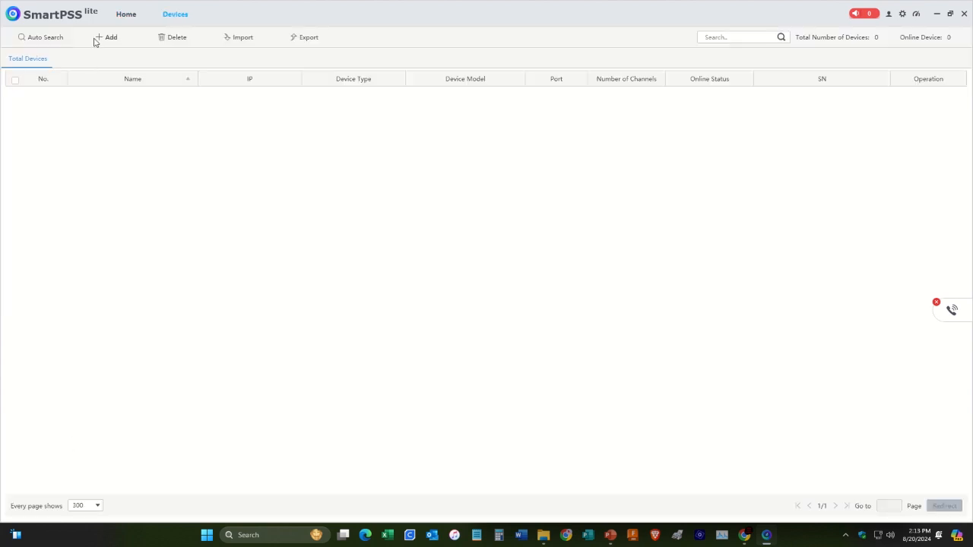
{"action": "left_click", "coordinate": [111, 36]}
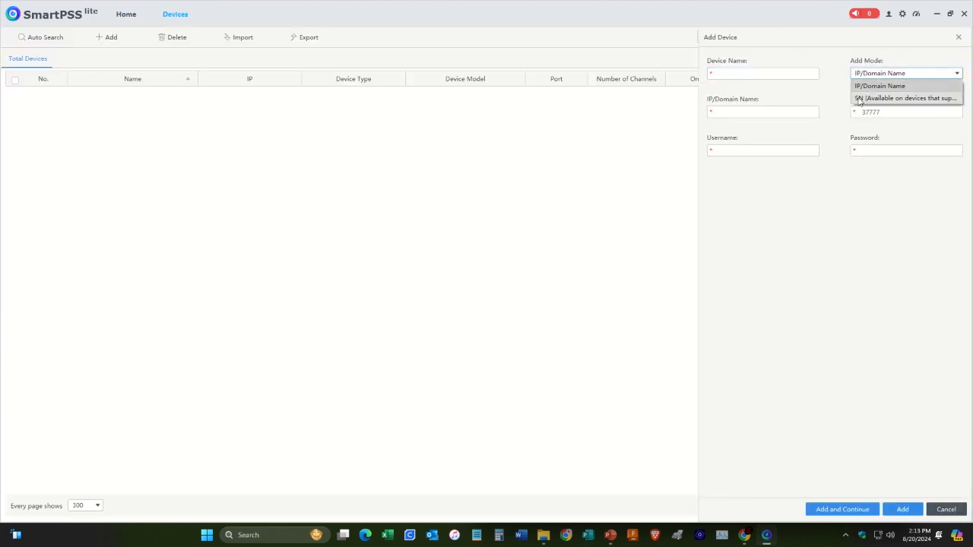
{"action": "left_click", "coordinate": [904, 97]}
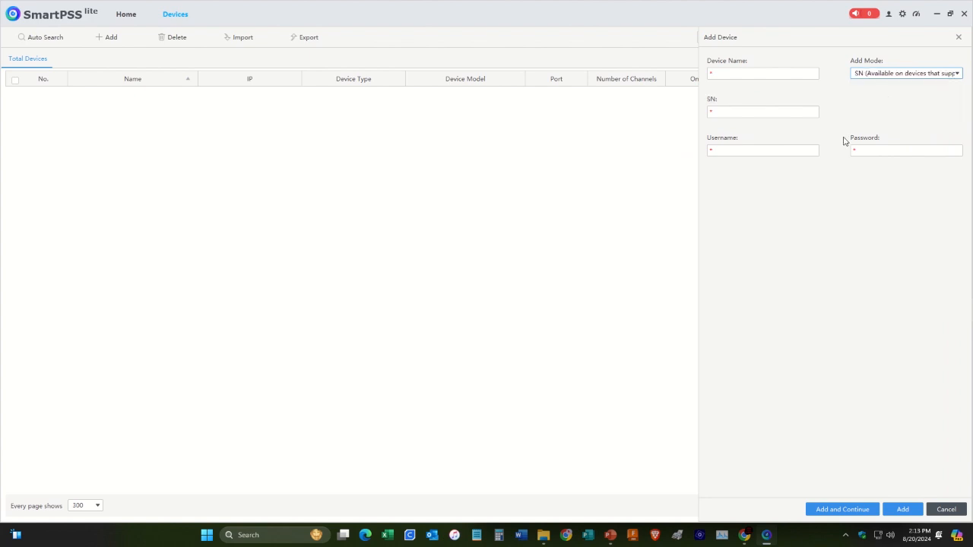
{"action": "left_click", "coordinate": [764, 73]}
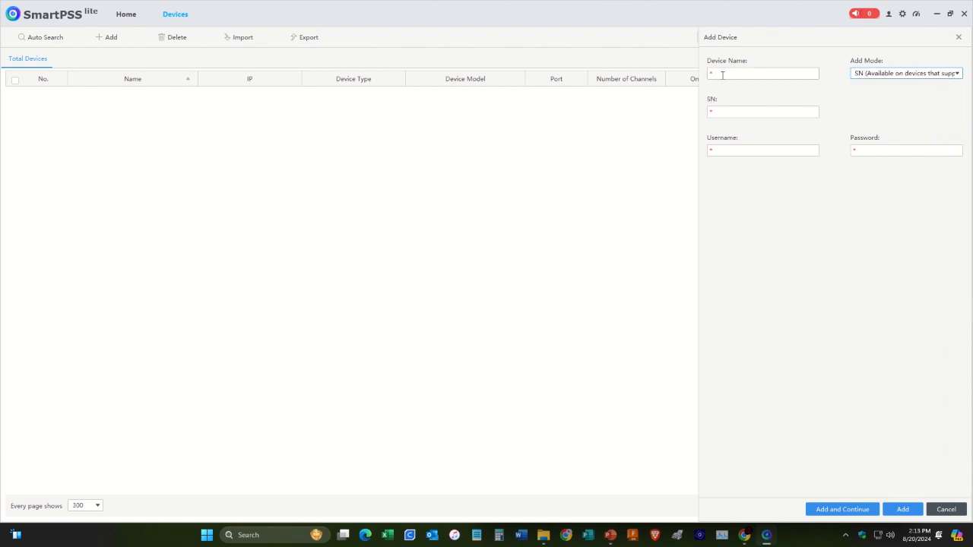
{"action": "left_click", "coordinate": [763, 73]}
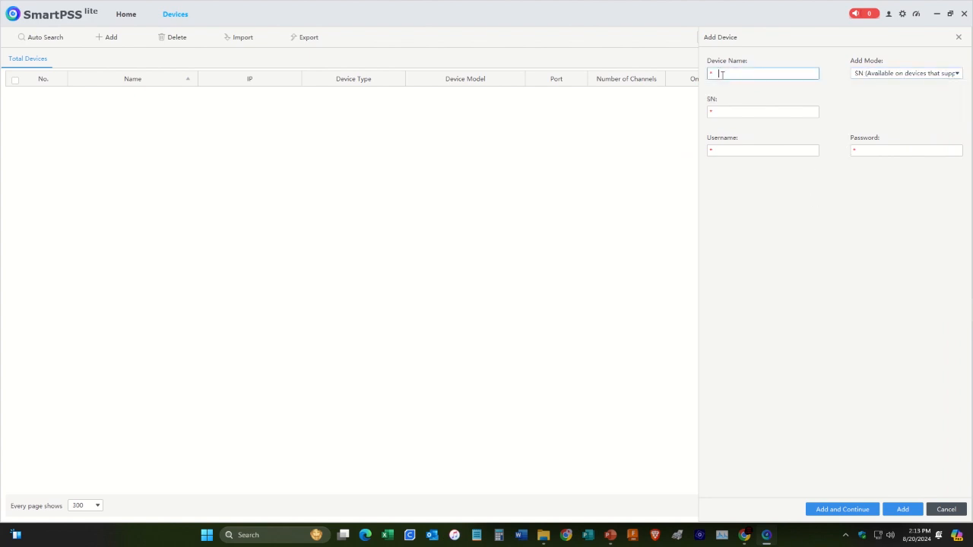
{"action": "left_click", "coordinate": [763, 112]}
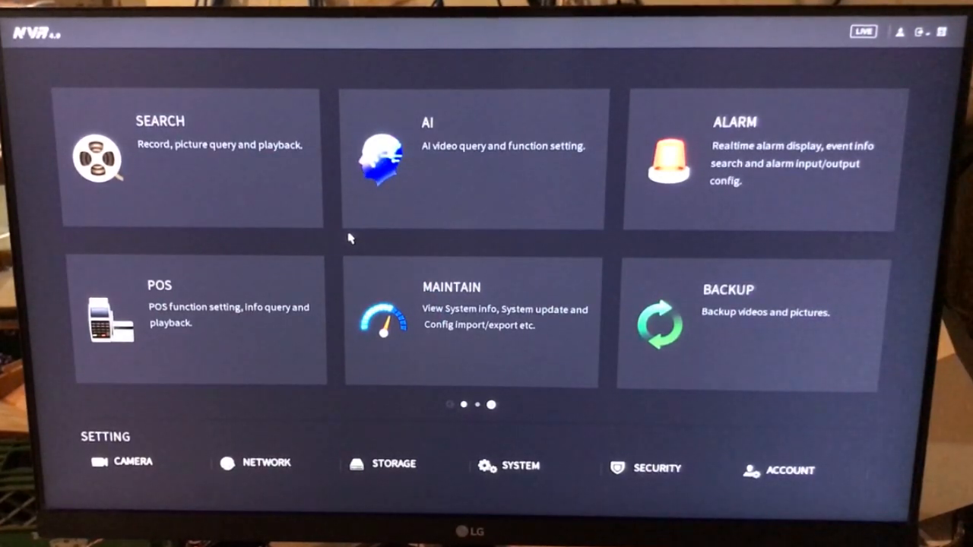
{"action": "mouse_move", "coordinate": [651, 228]}
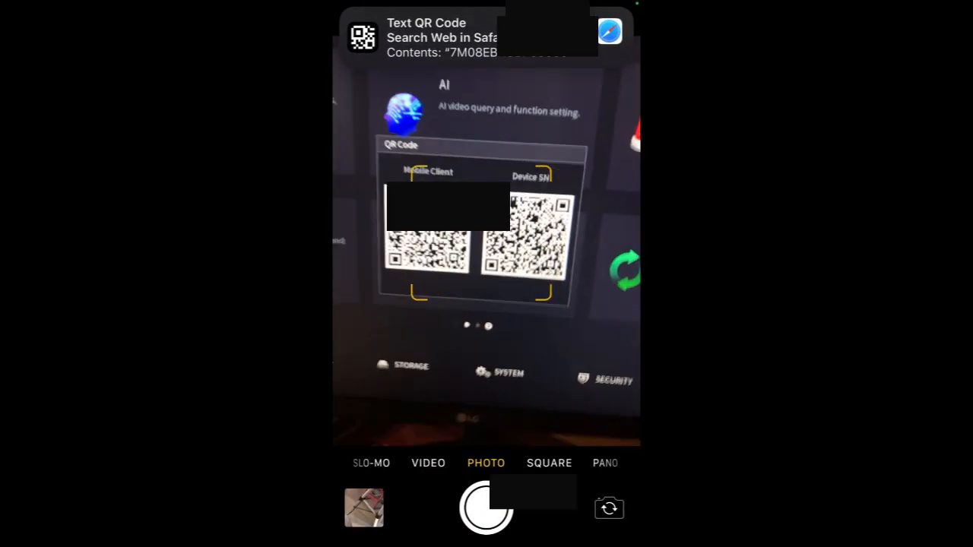
Reveal the serial number text scanned from the NVR's Device SN QR code.
{"action": "left_click", "coordinate": [425, 36]}
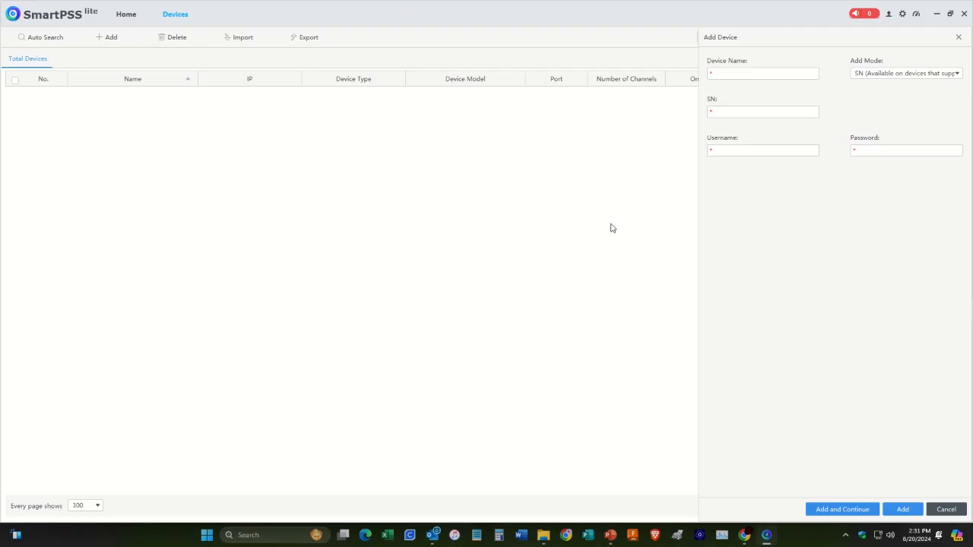
{"action": "left_click", "coordinate": [764, 73]}
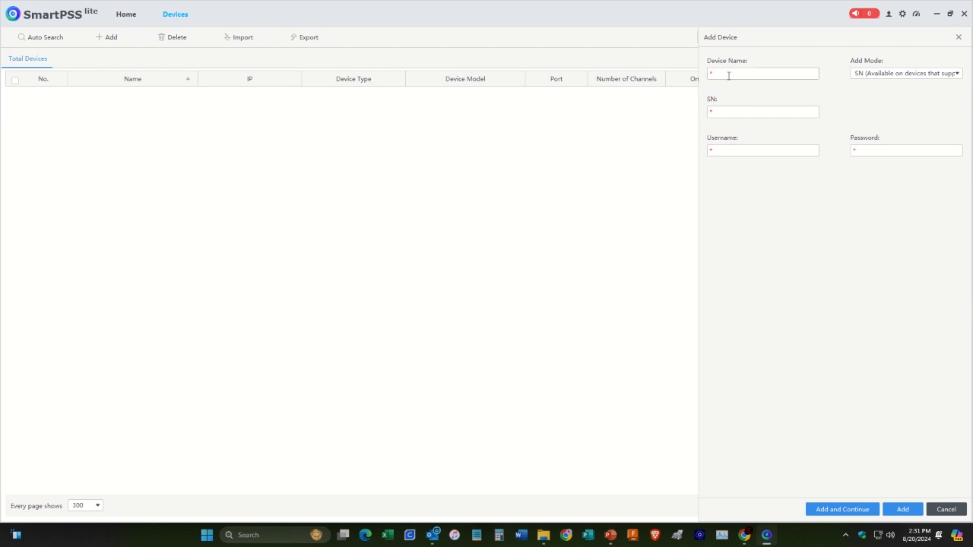
{"action": "left_click", "coordinate": [763, 73]}
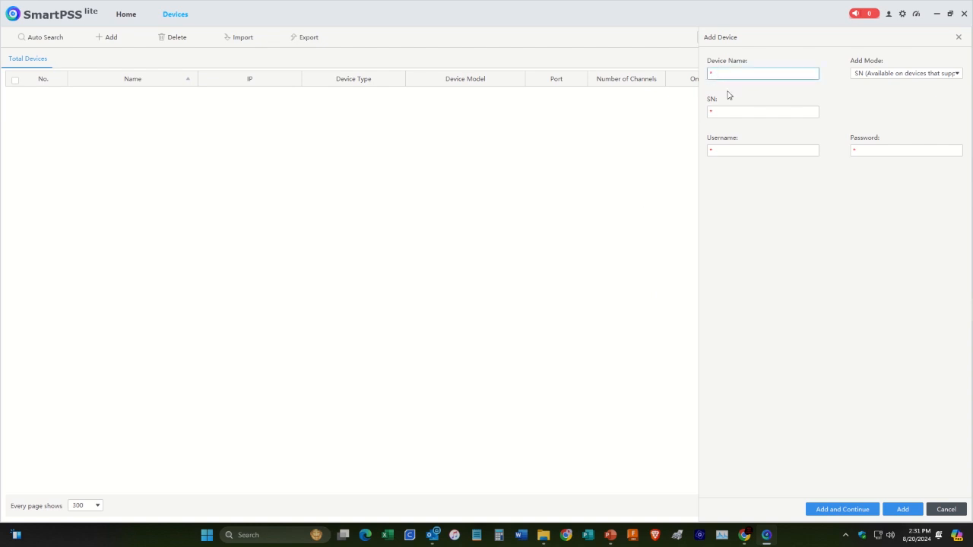
{"action": "type", "text": "house"}
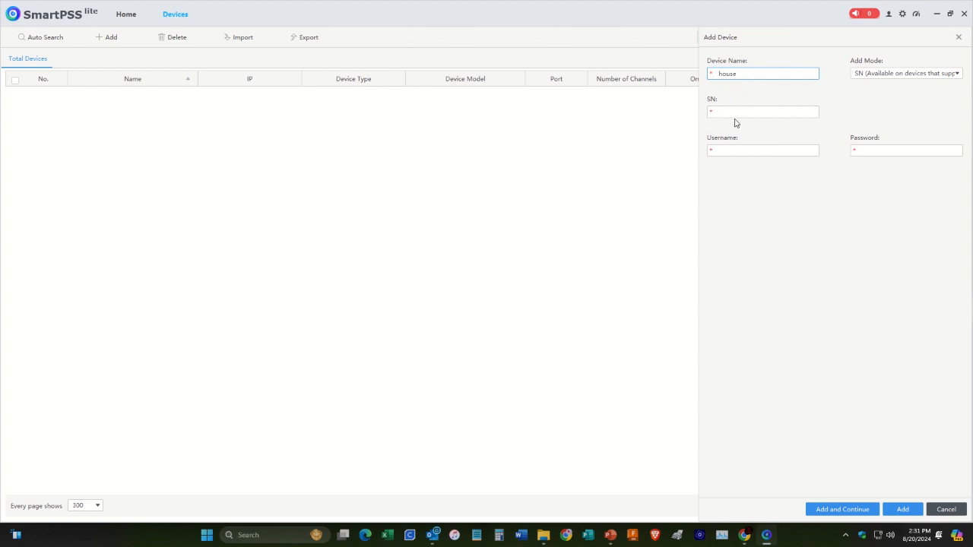
{"action": "left_click", "coordinate": [763, 112]}
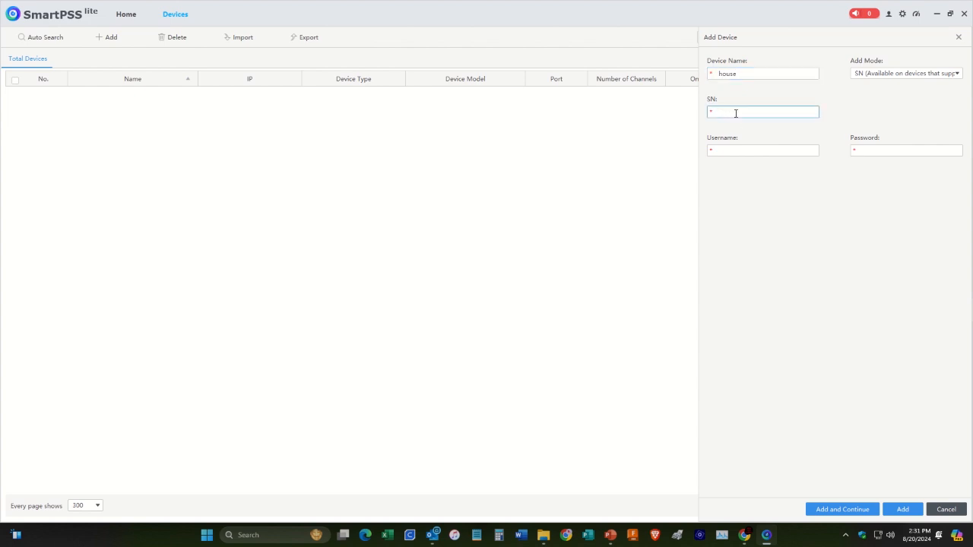
{"action": "type", "text": "7M08EB"}
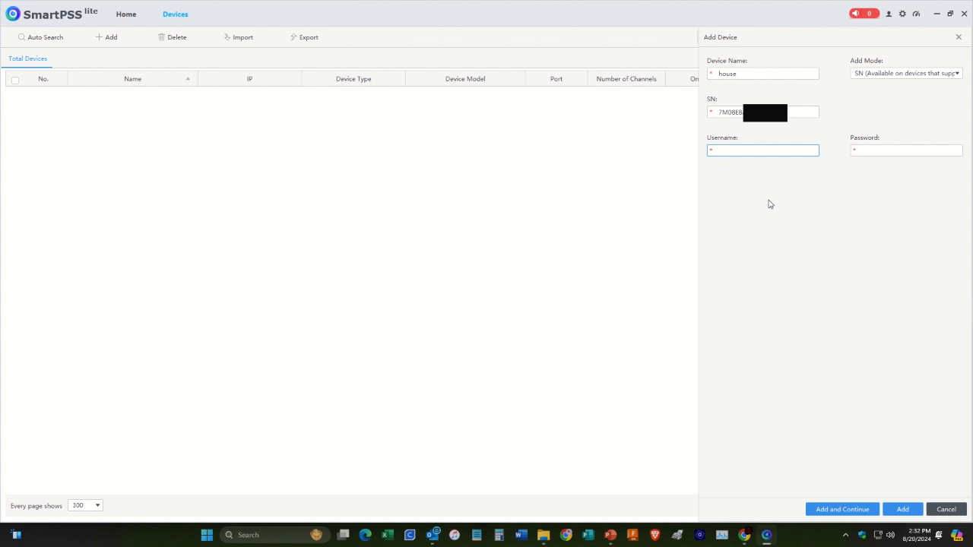
Sign in as admin with the password and add the recorder to the device list.
{"action": "type", "text": "admin"}
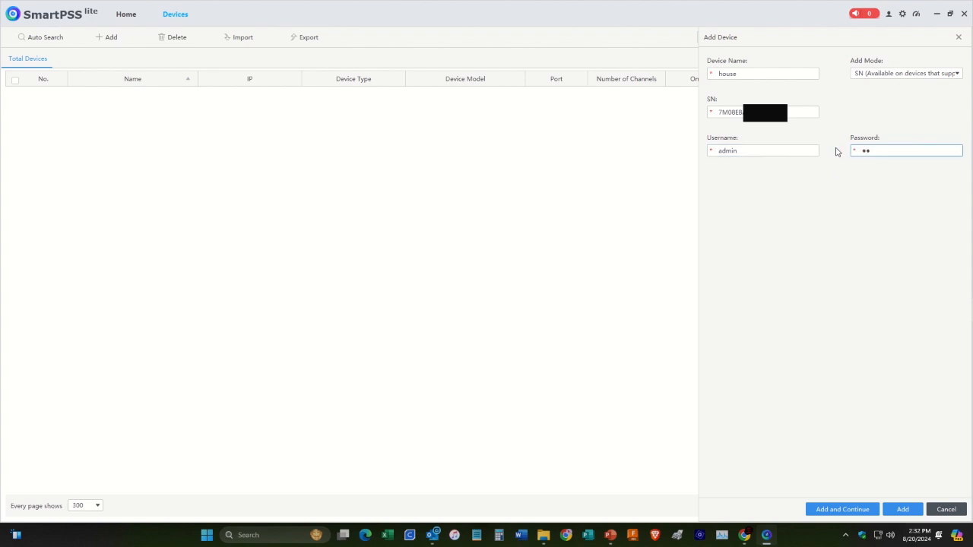
{"action": "type", "text": "password"}
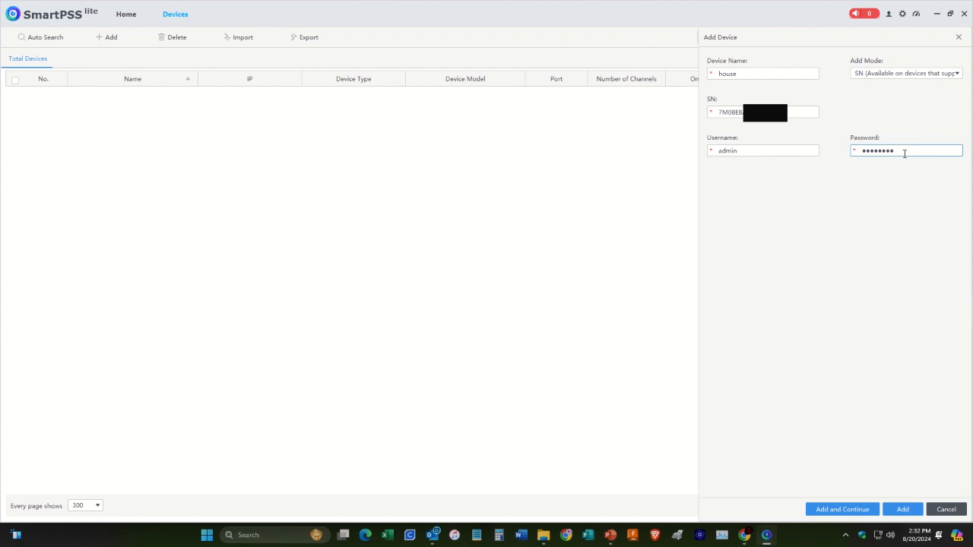
{"action": "triple_click", "coordinate": [879, 151]}
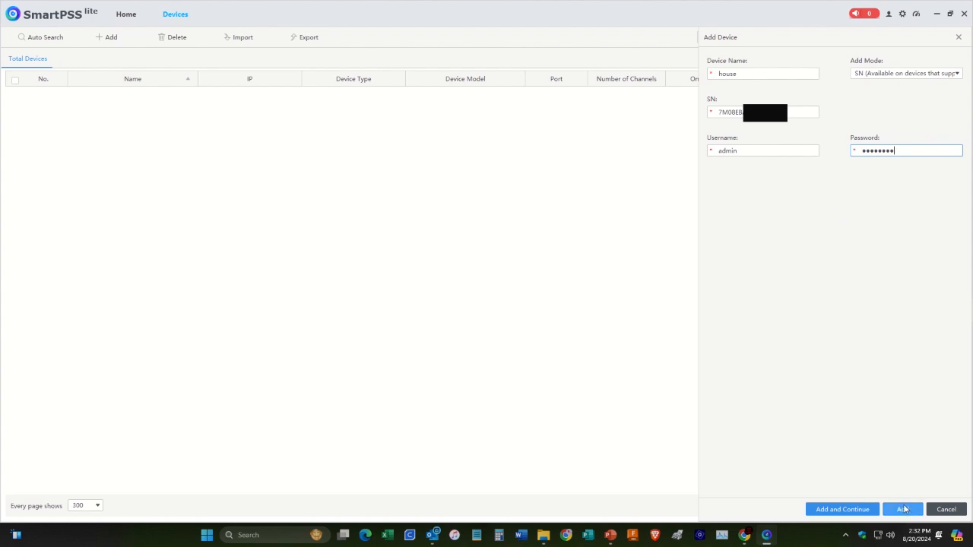
{"action": "left_click", "coordinate": [903, 509]}
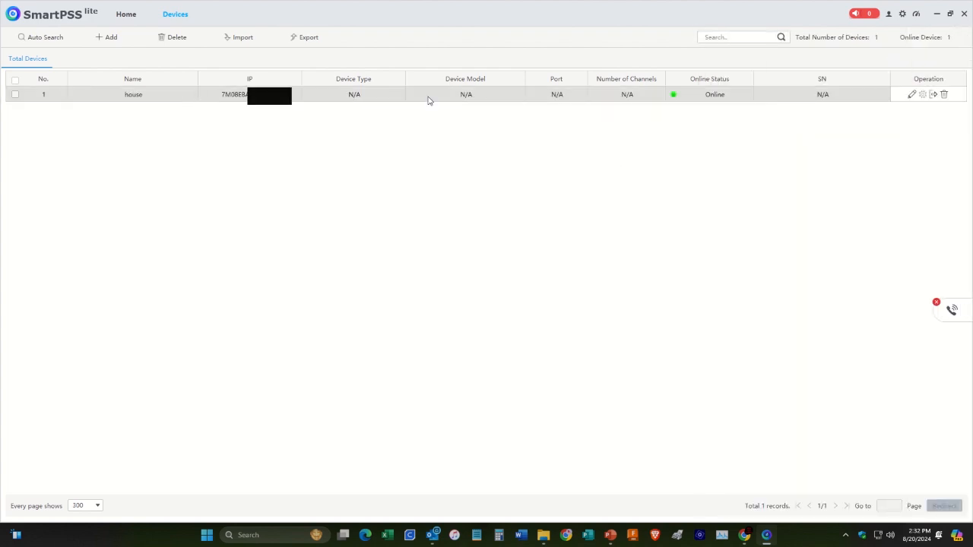
{"action": "mouse_move", "coordinate": [672, 100]}
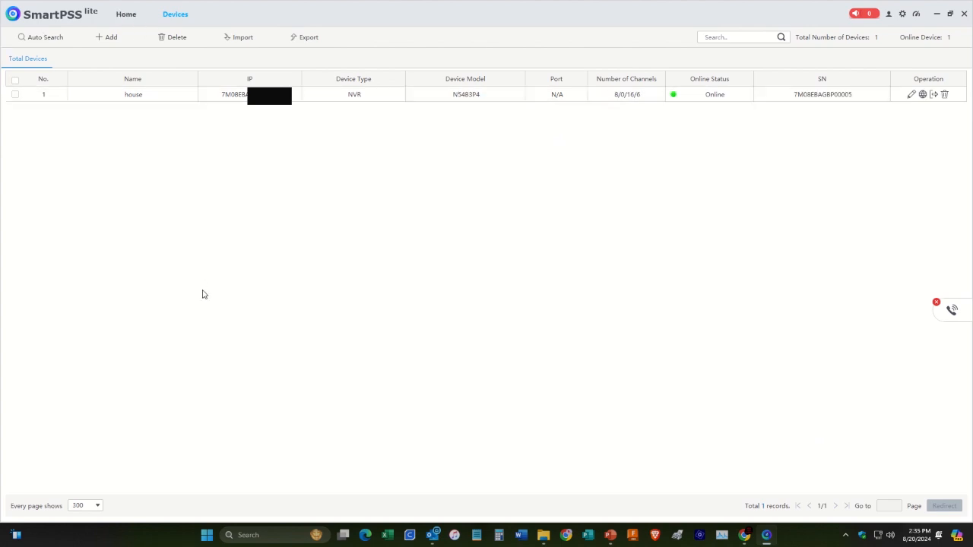
Start live view for the house recorder once it shows Online.
{"action": "left_click", "coordinate": [125, 14]}
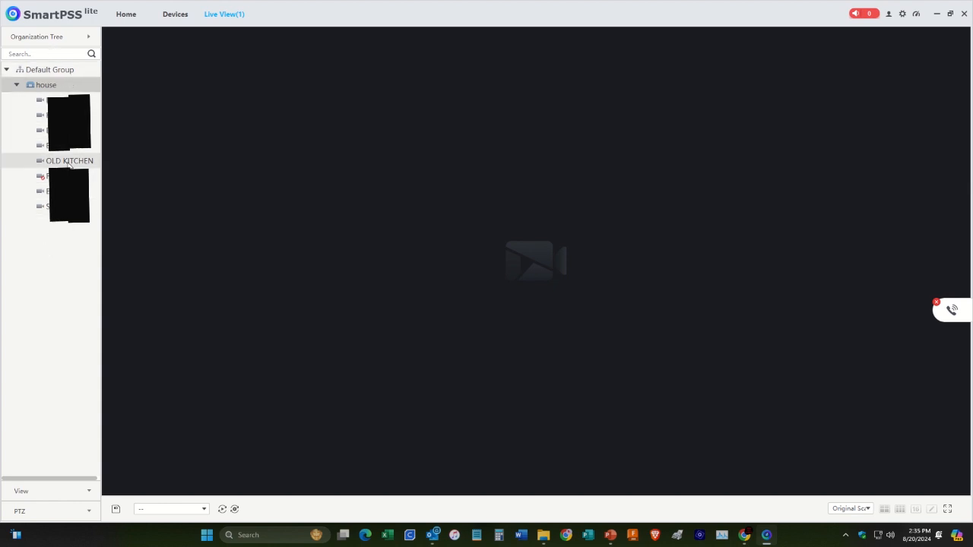
Play the OLD KITCHEN channel's live feed, then return to the home page.
{"action": "double_click", "coordinate": [70, 161]}
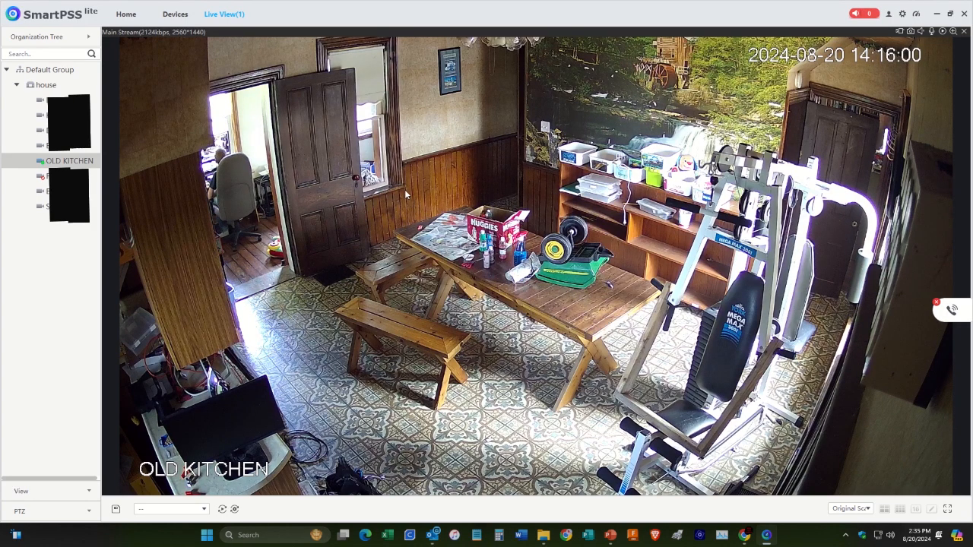
{"action": "left_click", "coordinate": [126, 13]}
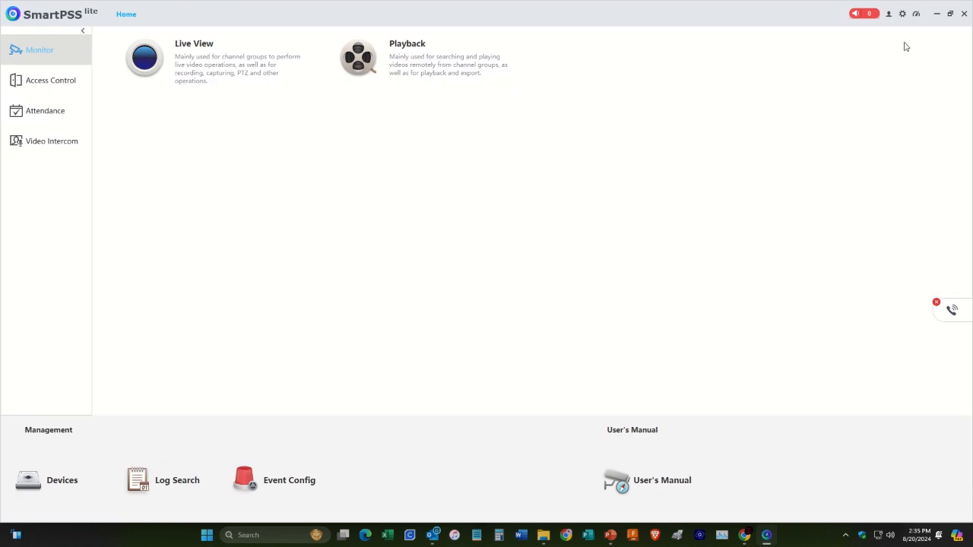
{"action": "mouse_move", "coordinate": [904, 14]}
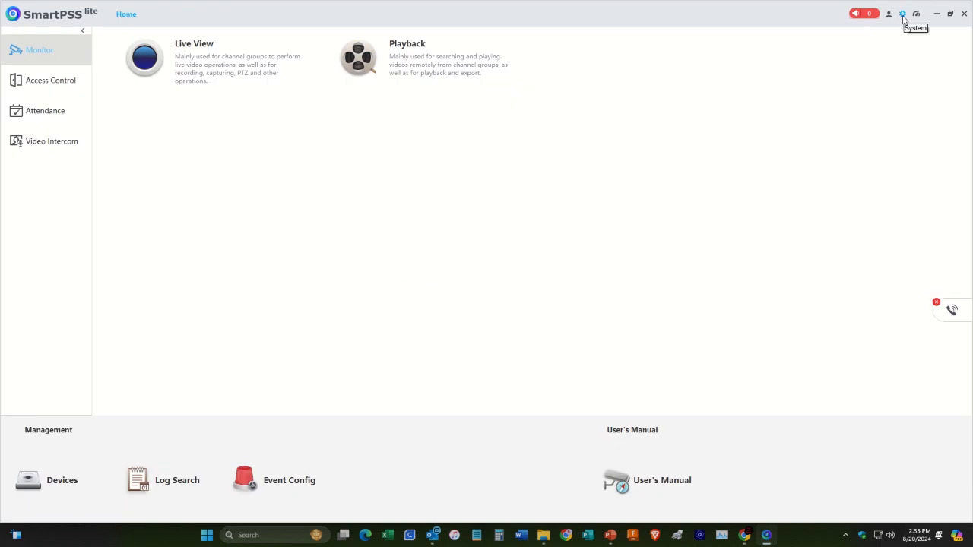
In System settings, set the Skin to Blue and apply the configuration.
{"action": "left_click", "coordinate": [903, 14]}
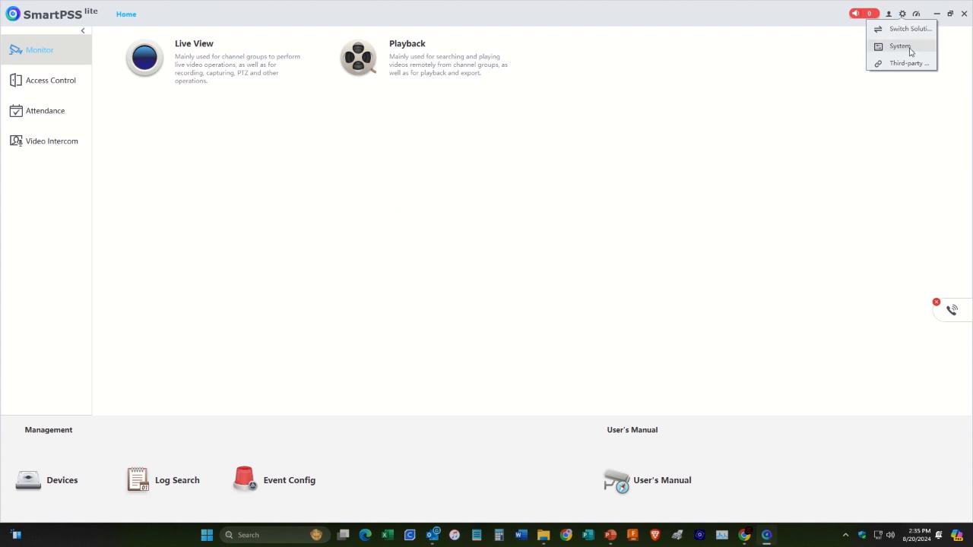
{"action": "left_click", "coordinate": [900, 45]}
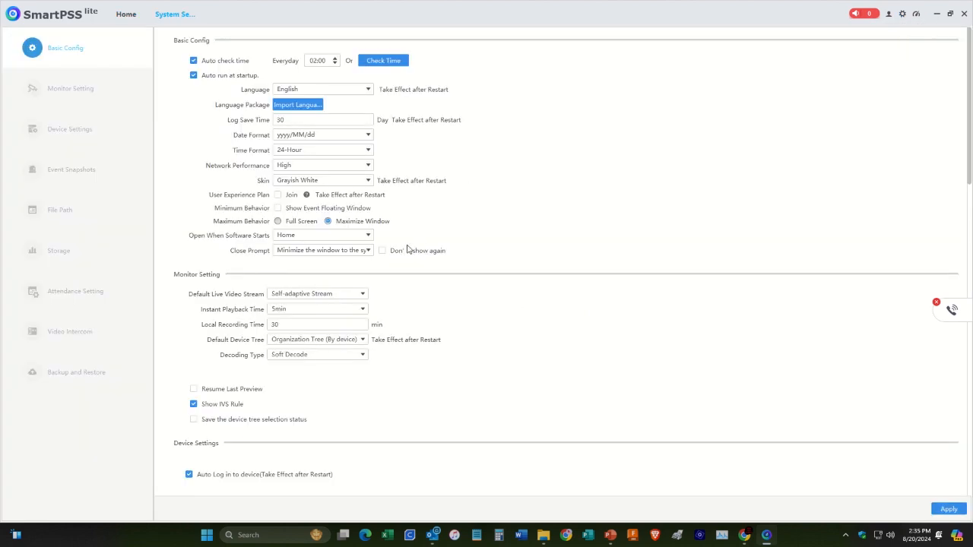
{"action": "mouse_move", "coordinate": [317, 185]}
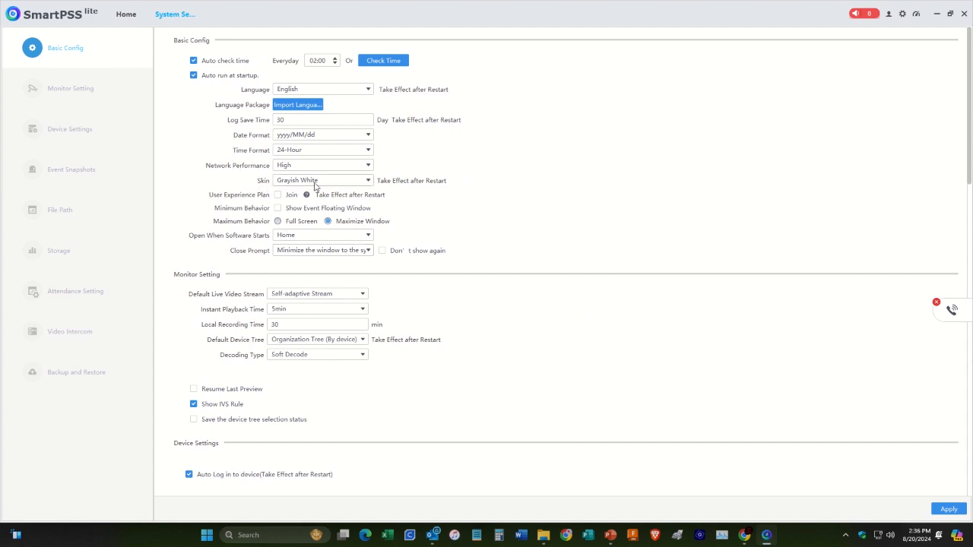
{"action": "left_click", "coordinate": [362, 179]}
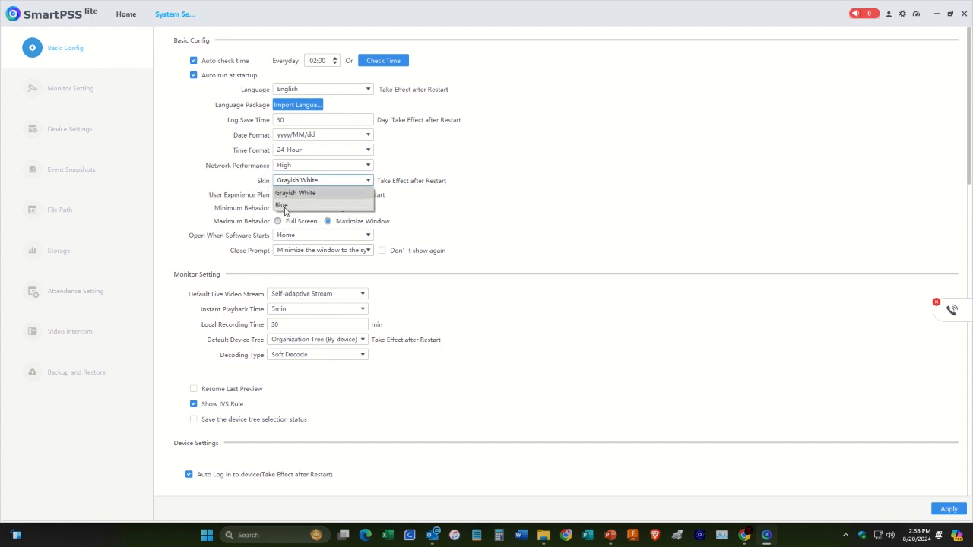
{"action": "left_click", "coordinate": [283, 204]}
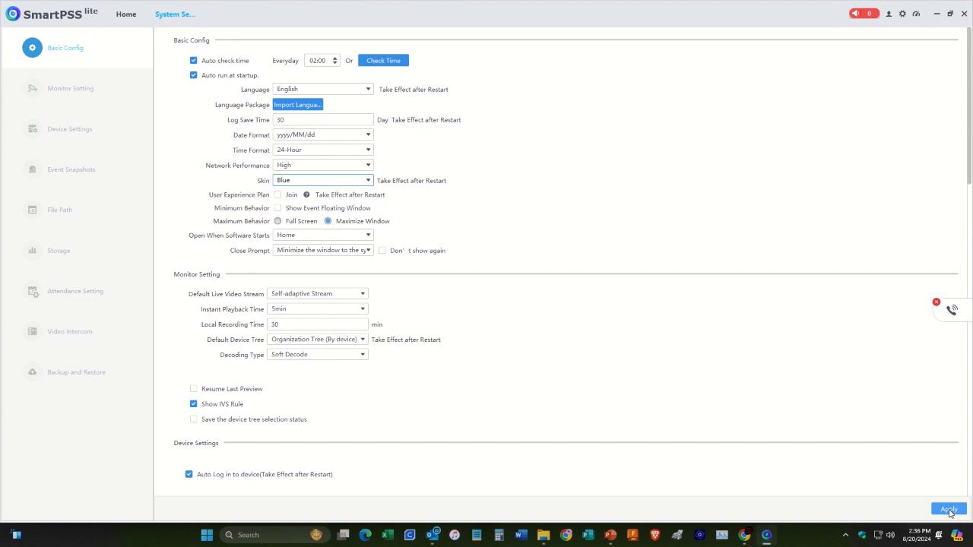
{"action": "left_click", "coordinate": [949, 508]}
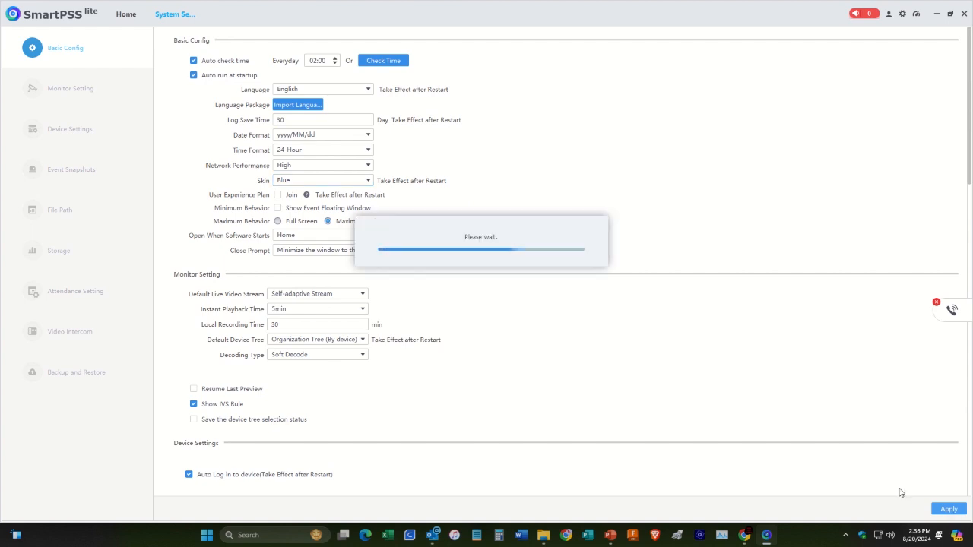
{"action": "left_click", "coordinate": [949, 508]}
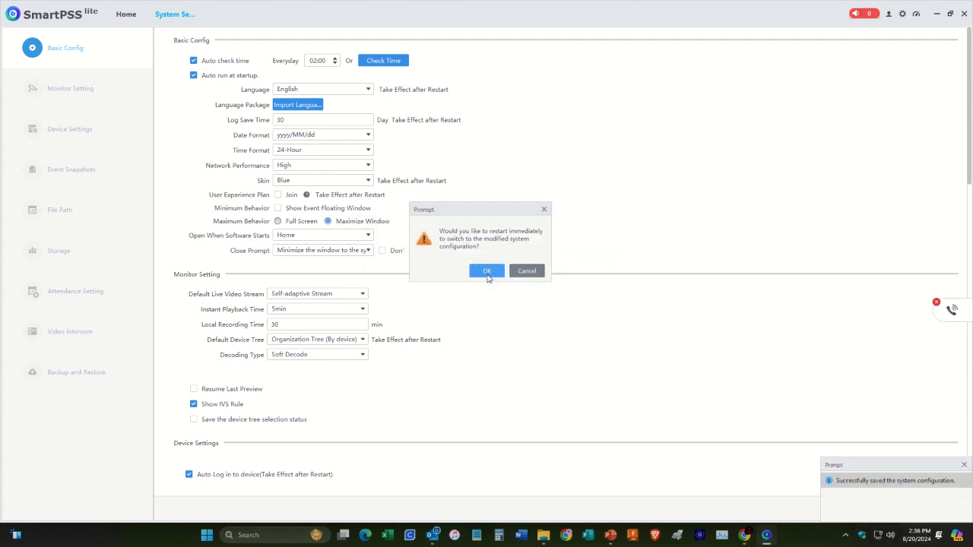
Confirm the immediate restart and maximize the relaunched Blue-skinned window.
{"action": "left_click", "coordinate": [487, 270]}
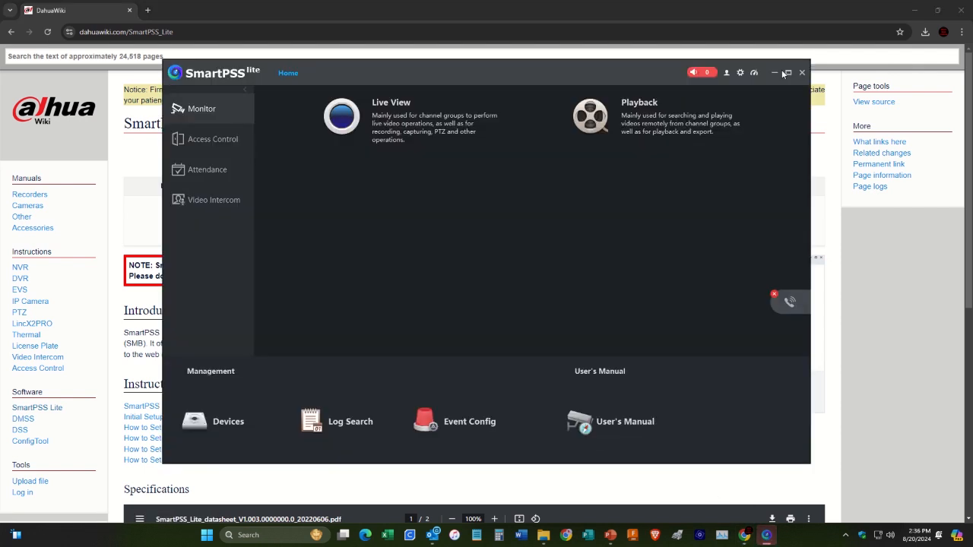
{"action": "left_click", "coordinate": [787, 73]}
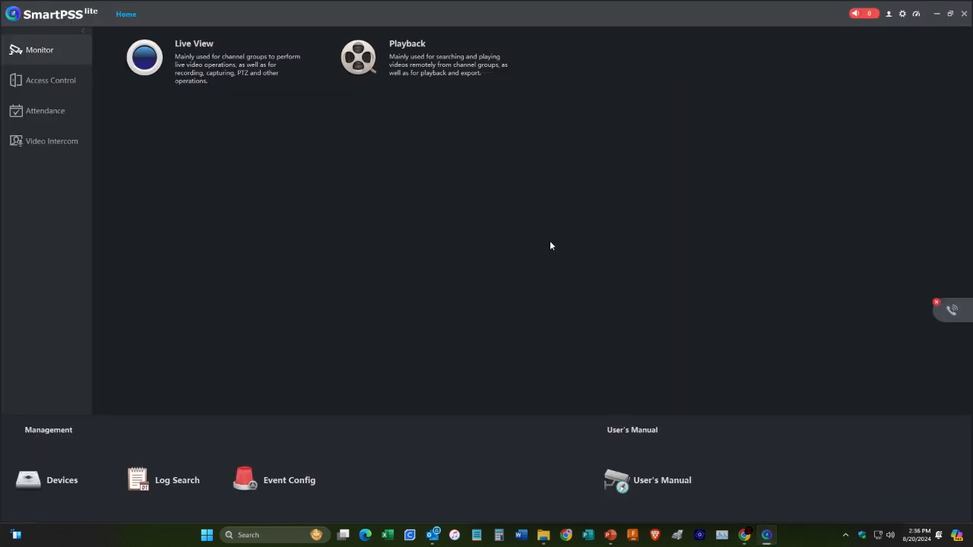
{"action": "mouse_move", "coordinate": [561, 219]}
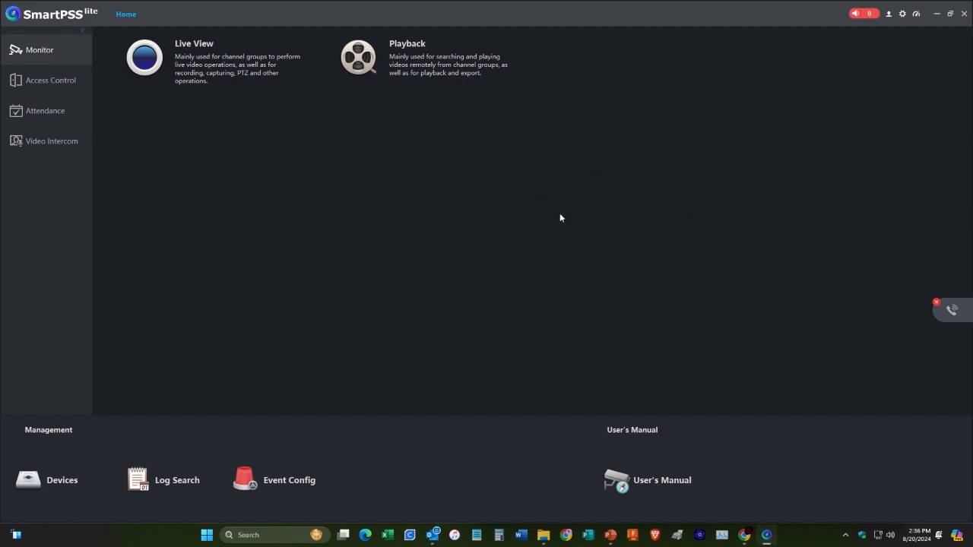
{"action": "mouse_move", "coordinate": [555, 244]}
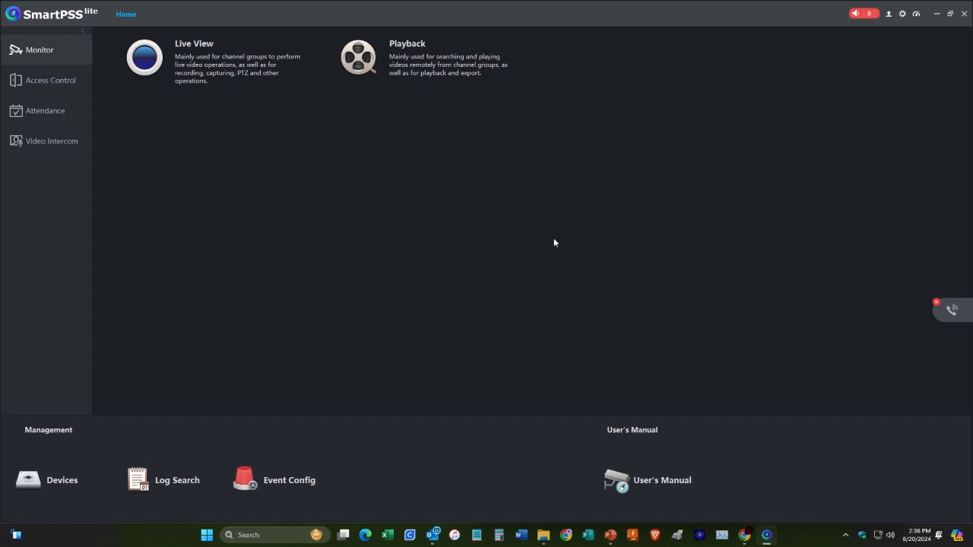